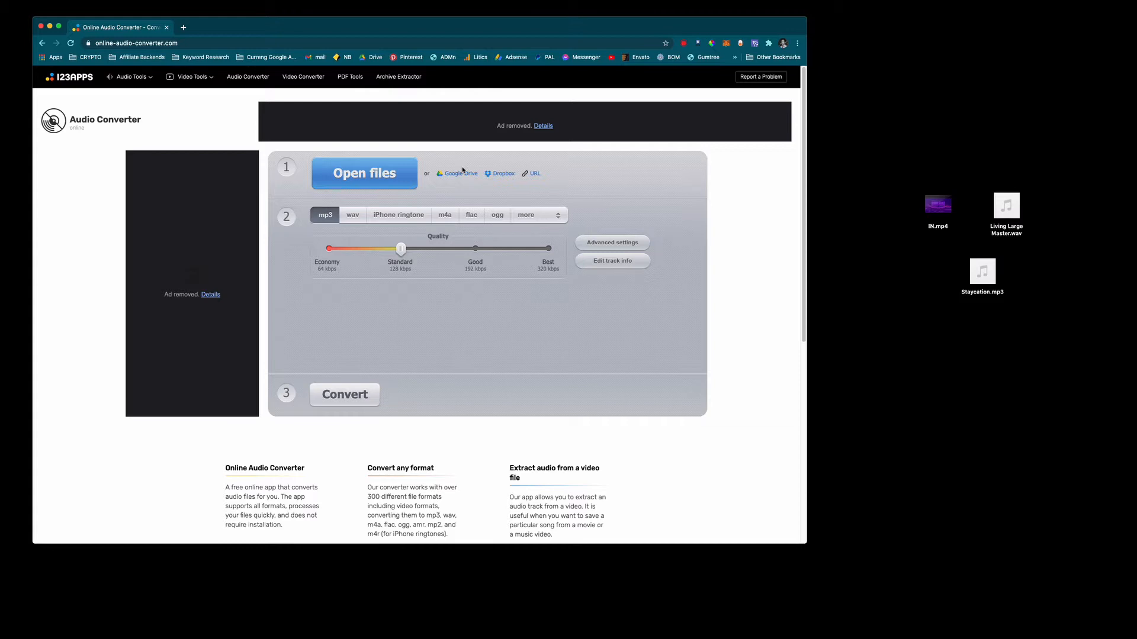
{"action": "mouse_move", "coordinate": [788, 122]}
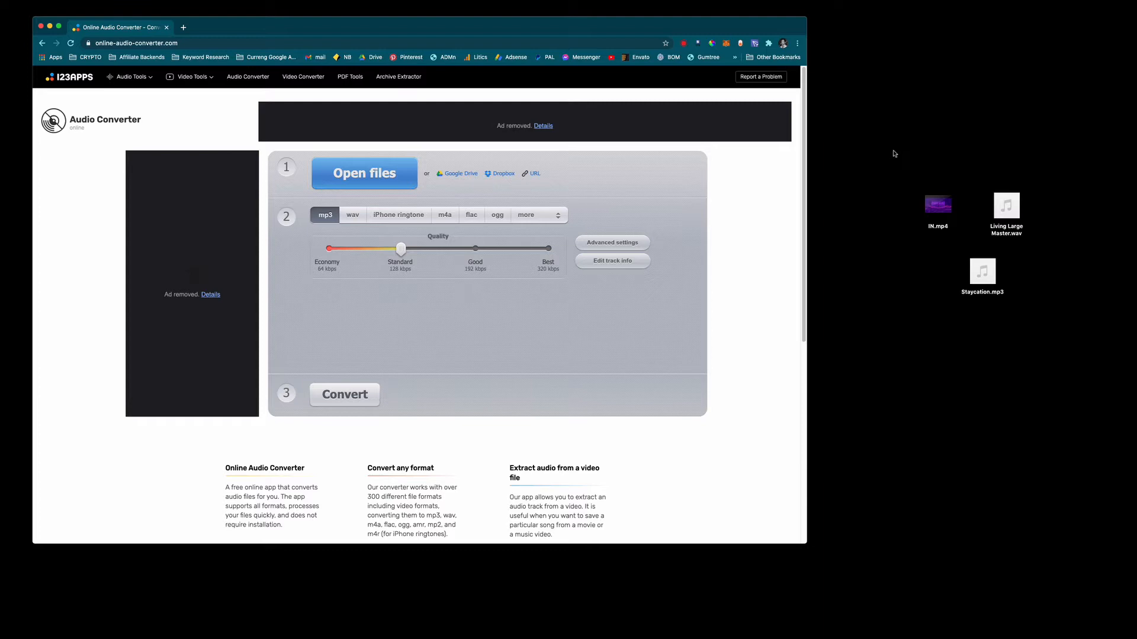
Select Living Large Master.wav on the desktop and bring up its Open With app list
{"action": "left_click", "coordinate": [1006, 207]}
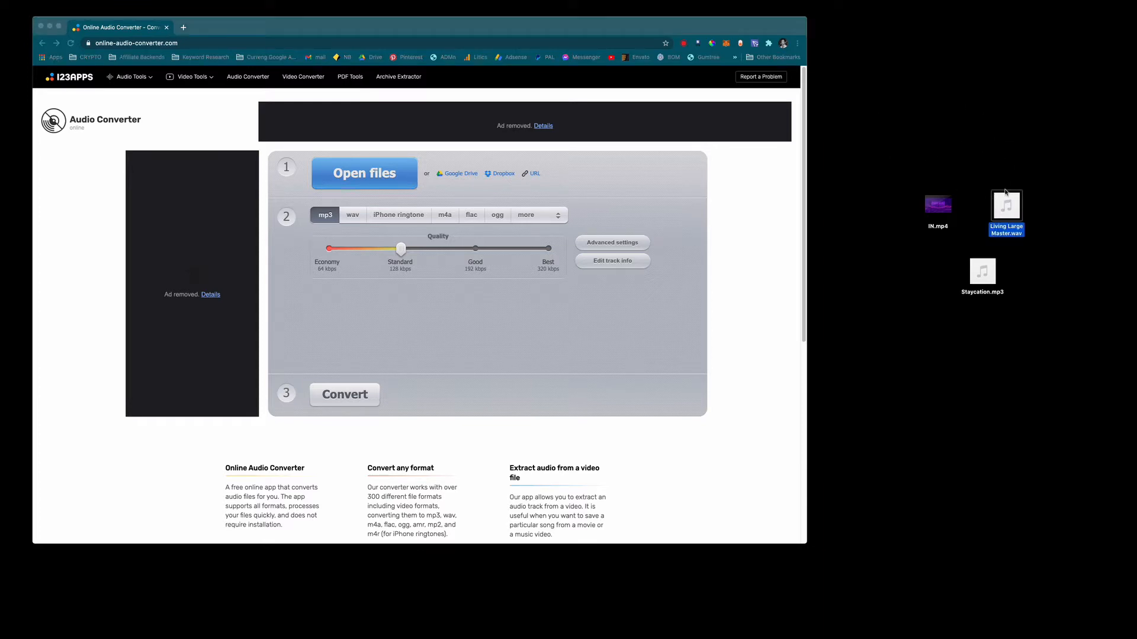
{"action": "right_click", "coordinate": [1006, 206]}
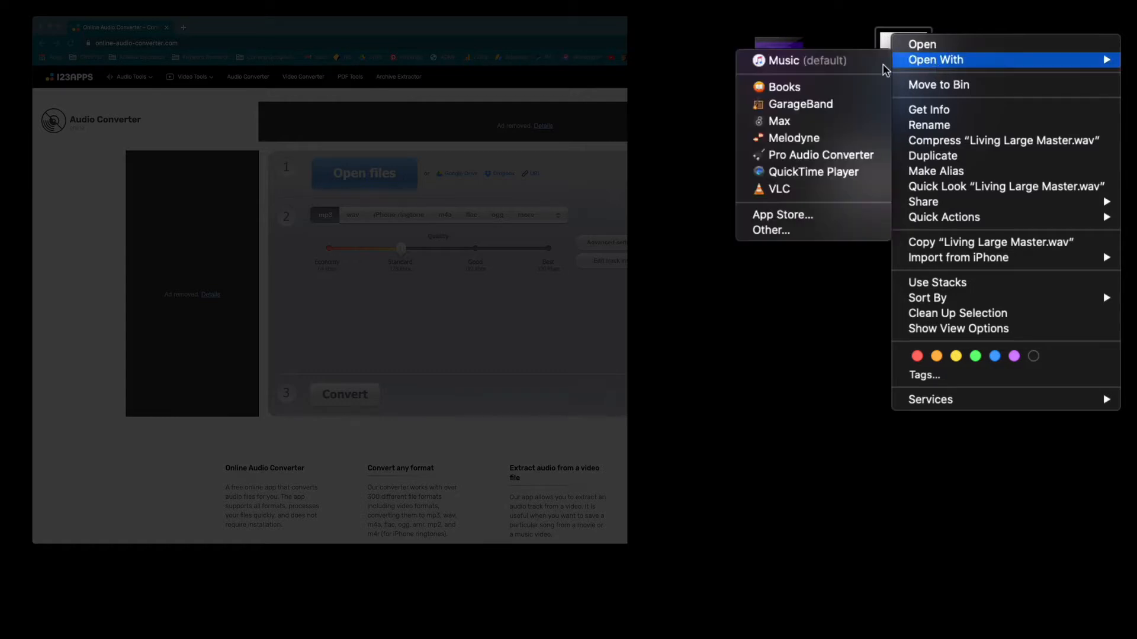
Load Living Large Master.wav into Pro Audio Converter, then hide that window
{"action": "left_click", "coordinate": [819, 154]}
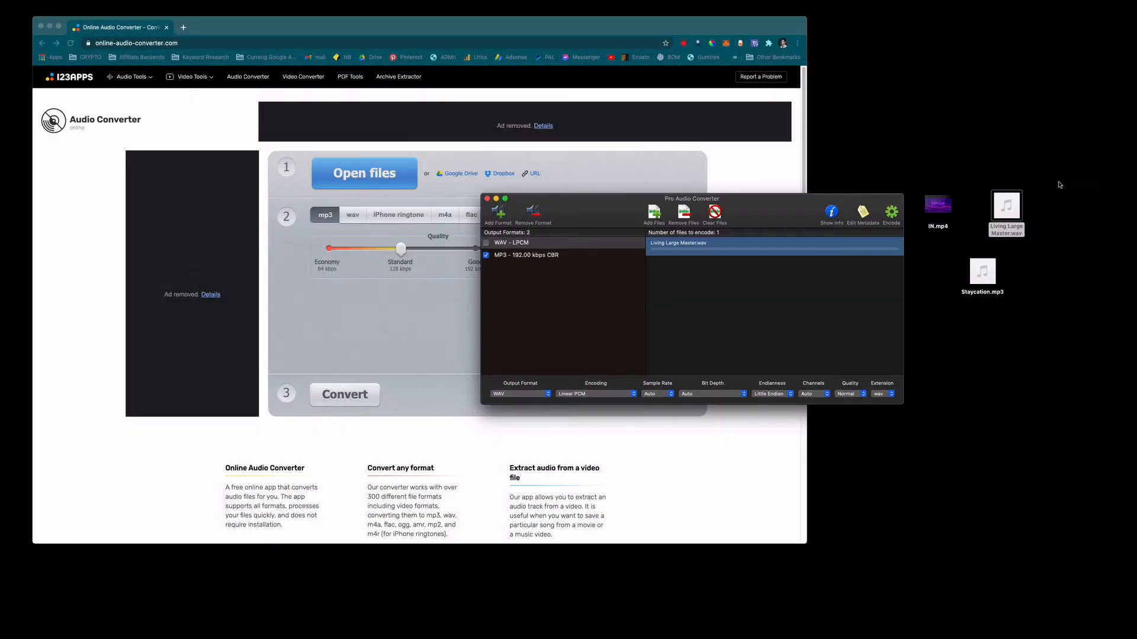
{"action": "mouse_move", "coordinate": [818, 313]}
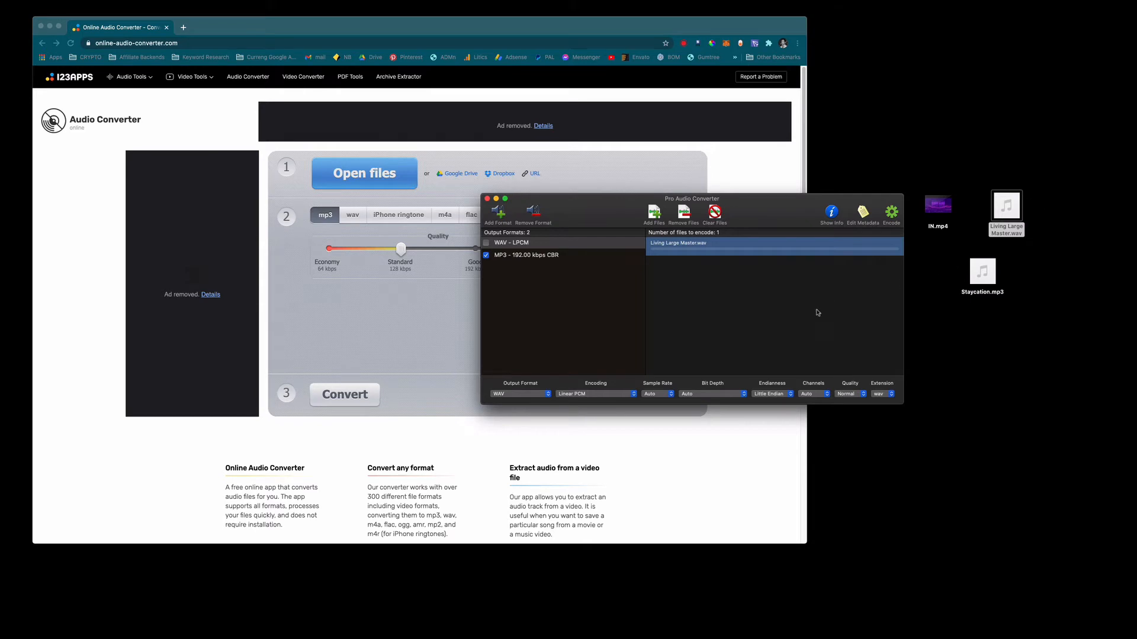
{"action": "left_click", "coordinate": [526, 255]}
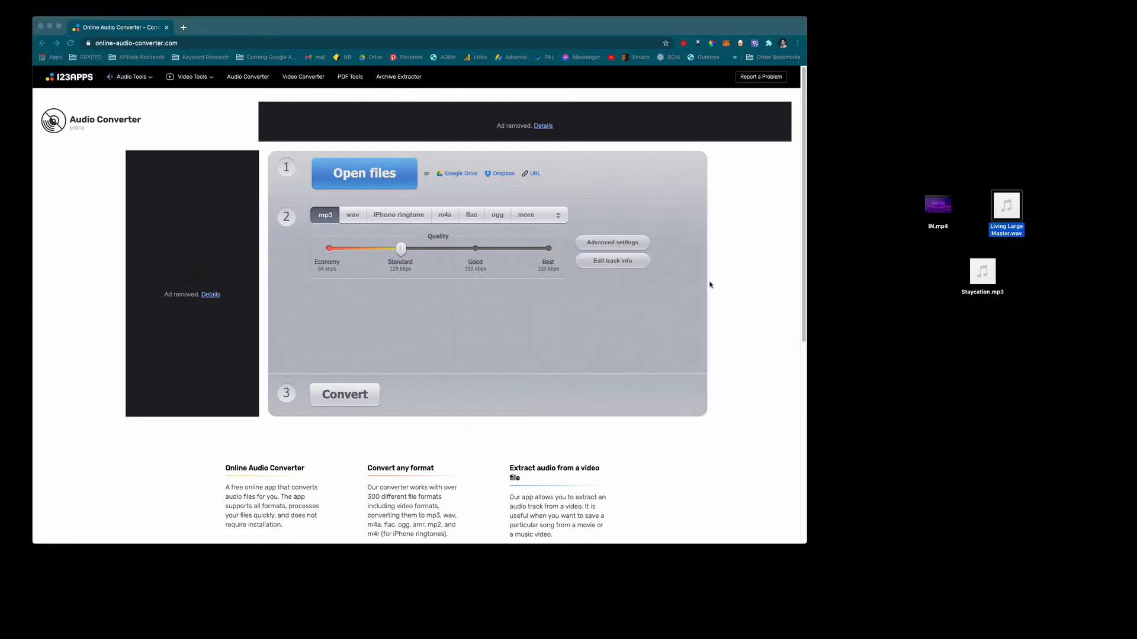
{"action": "mouse_move", "coordinate": [193, 426]}
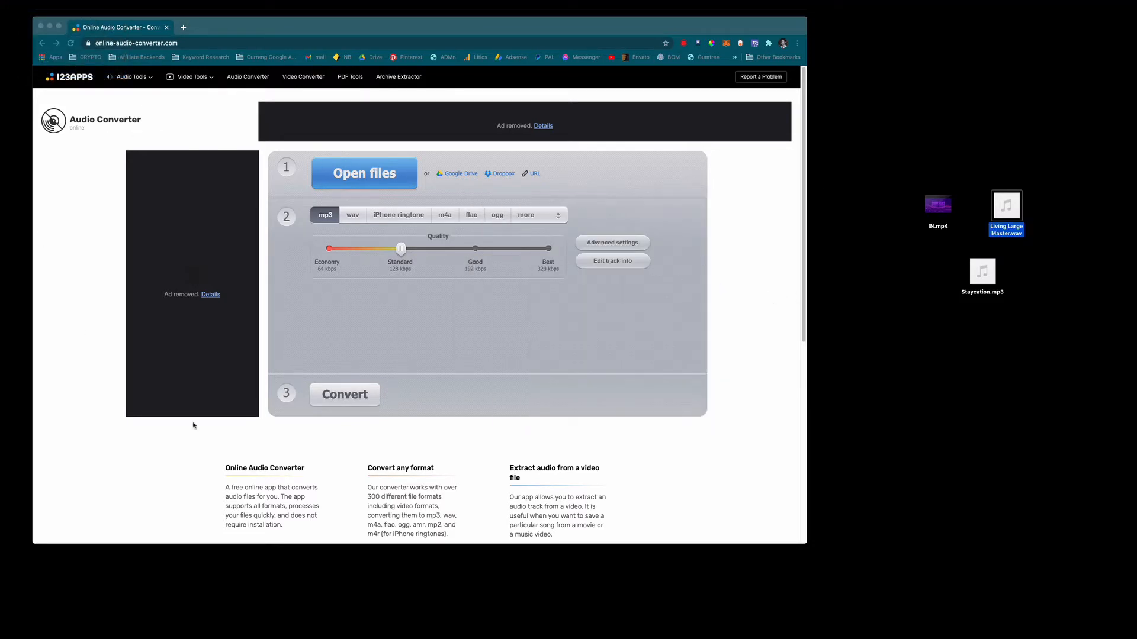
{"action": "mouse_move", "coordinate": [96, 176]}
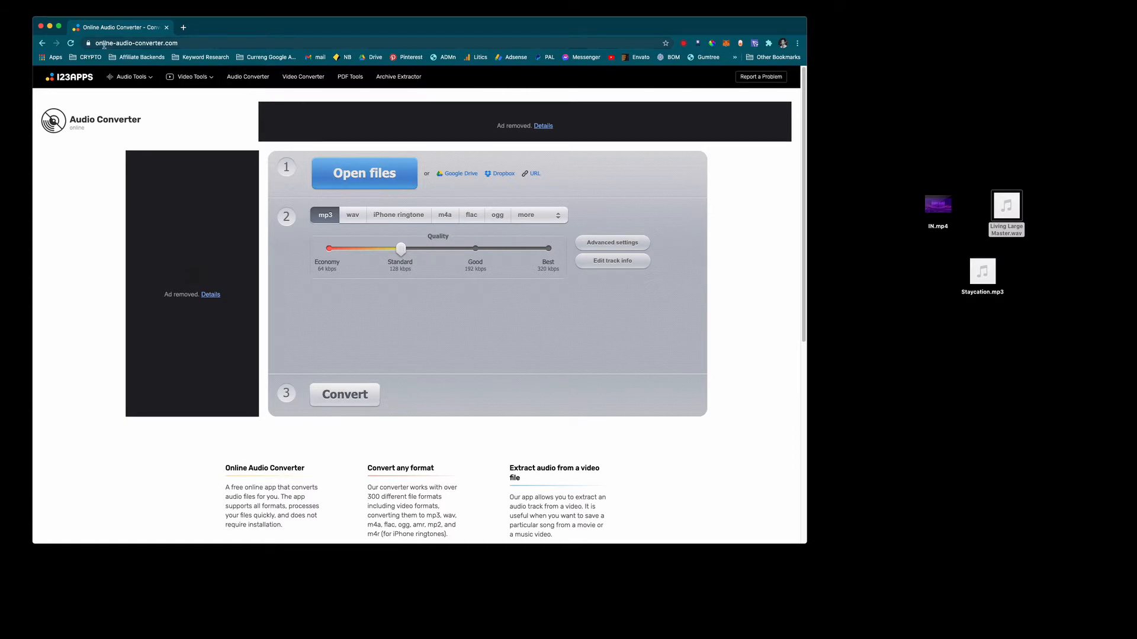
Upload Living Large Master.wav from the Desktop folder through Open files
{"action": "left_click", "coordinate": [364, 174]}
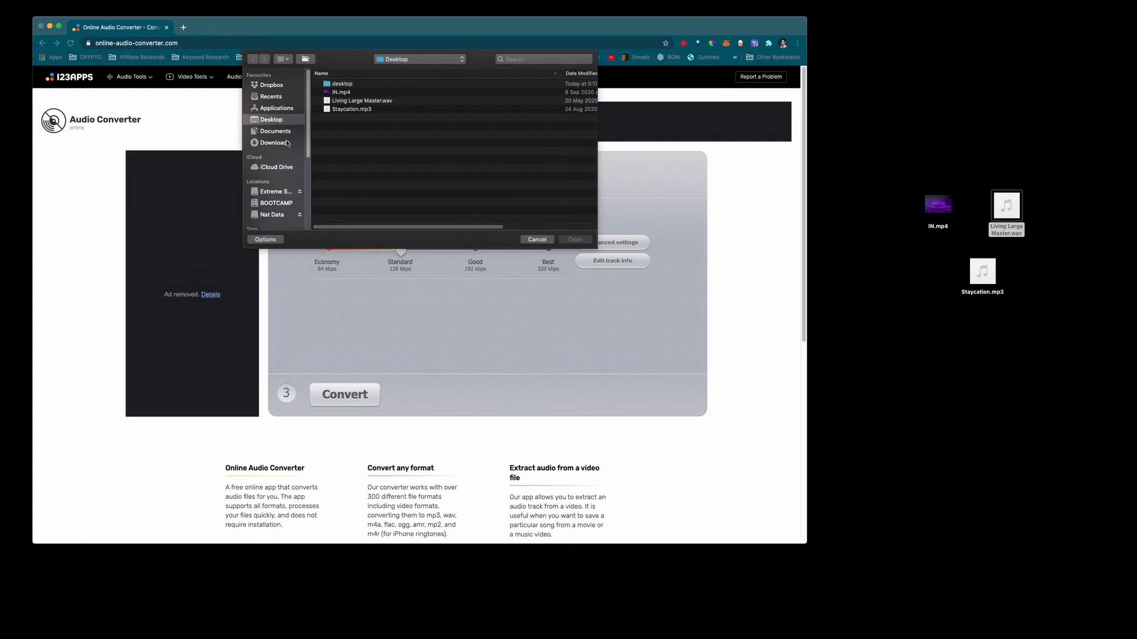
{"action": "left_click", "coordinate": [362, 100]}
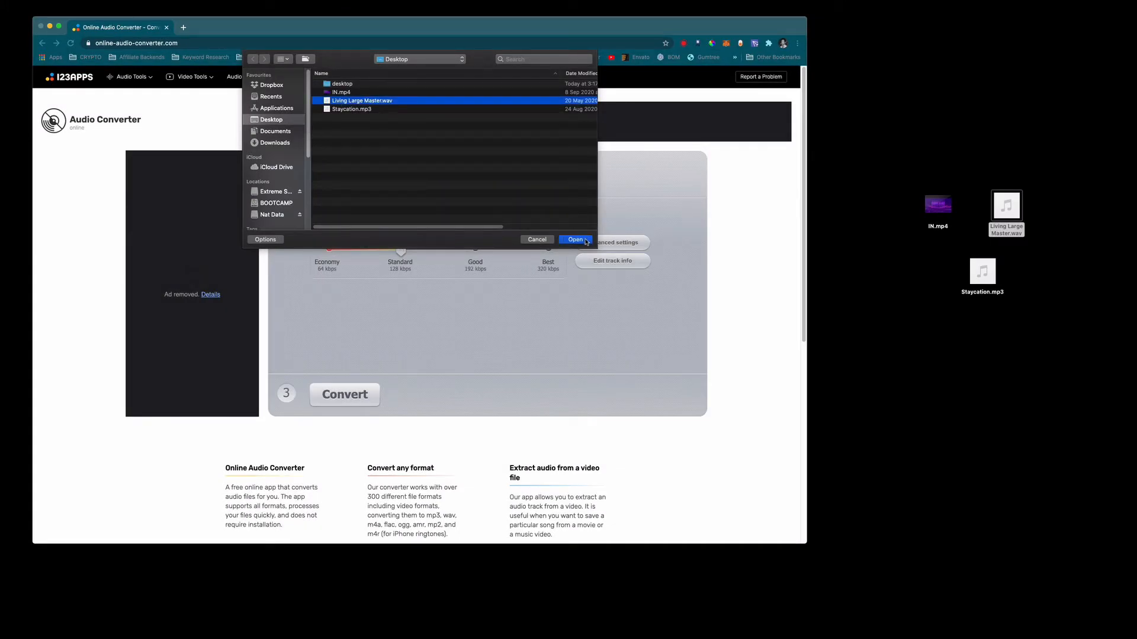
{"action": "left_click", "coordinate": [575, 239]}
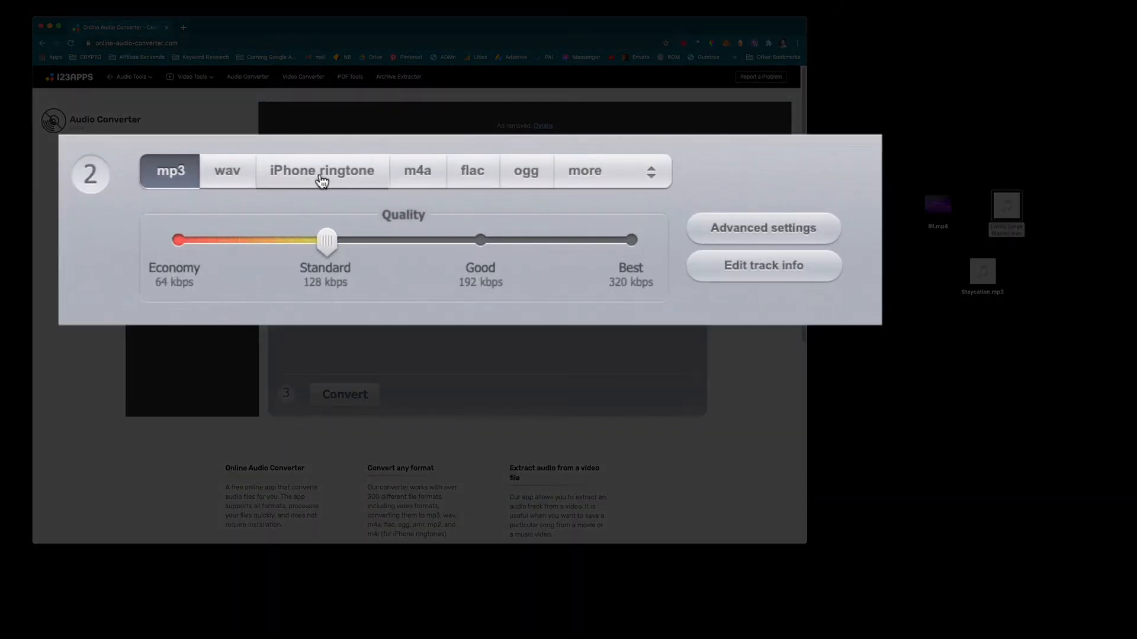
{"action": "mouse_move", "coordinate": [417, 177]}
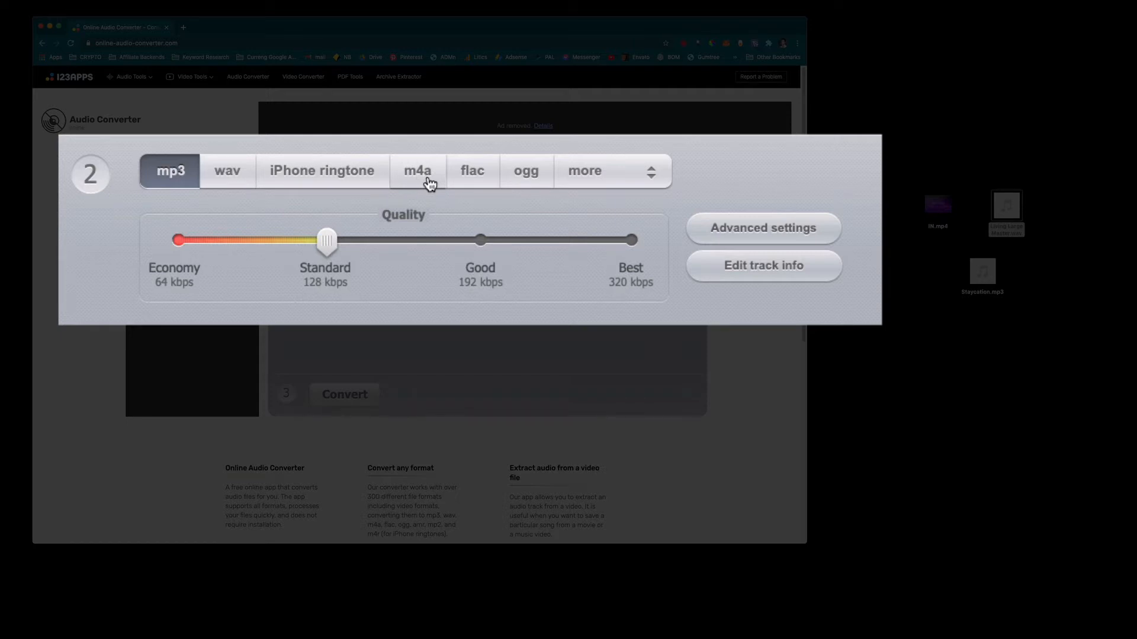
{"action": "mouse_move", "coordinate": [414, 178]}
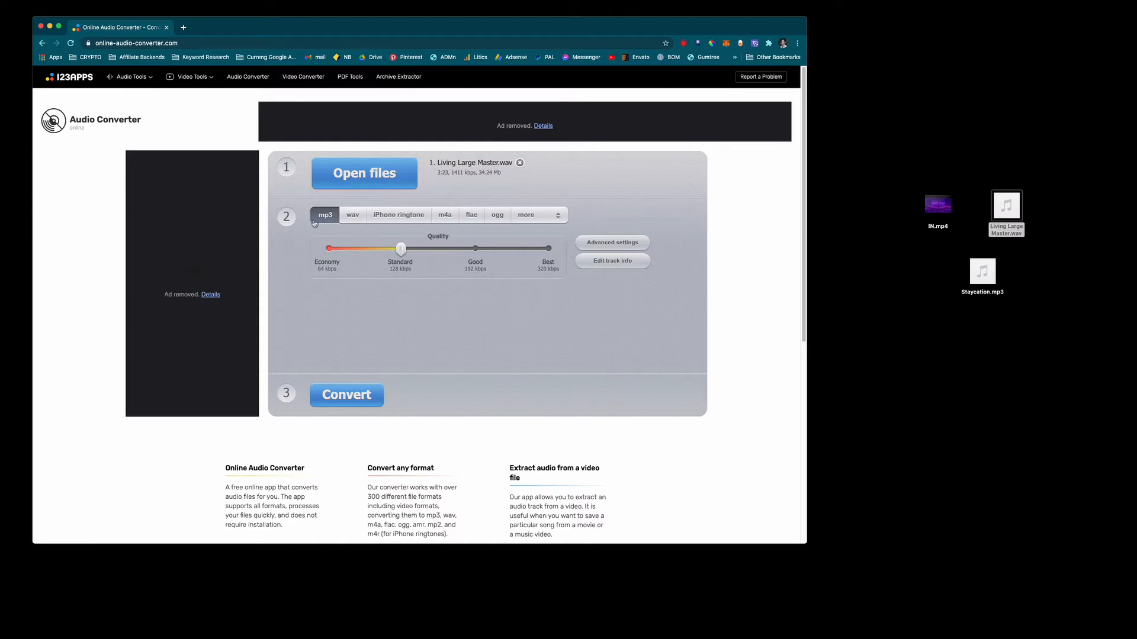
{"action": "mouse_move", "coordinate": [345, 234]}
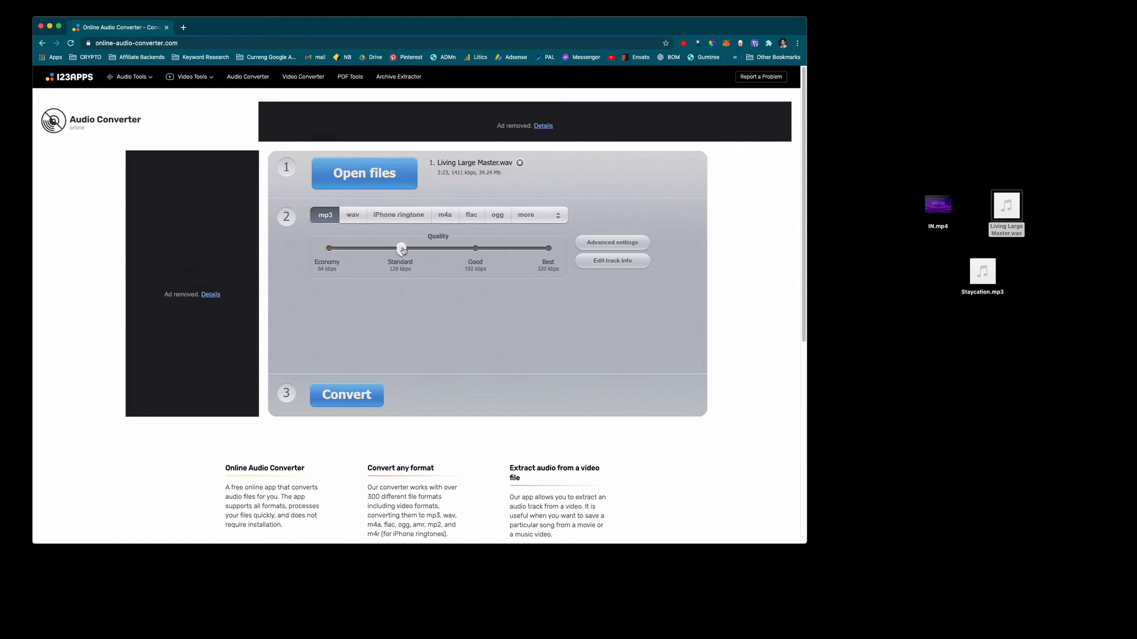
Try Economy (64 kbps) and Standard (128 kbps), then settle MP3 quality on Good, 192 kbps
{"action": "left_click_drag", "start_coordinate": [403, 248], "coordinate": [327, 248]}
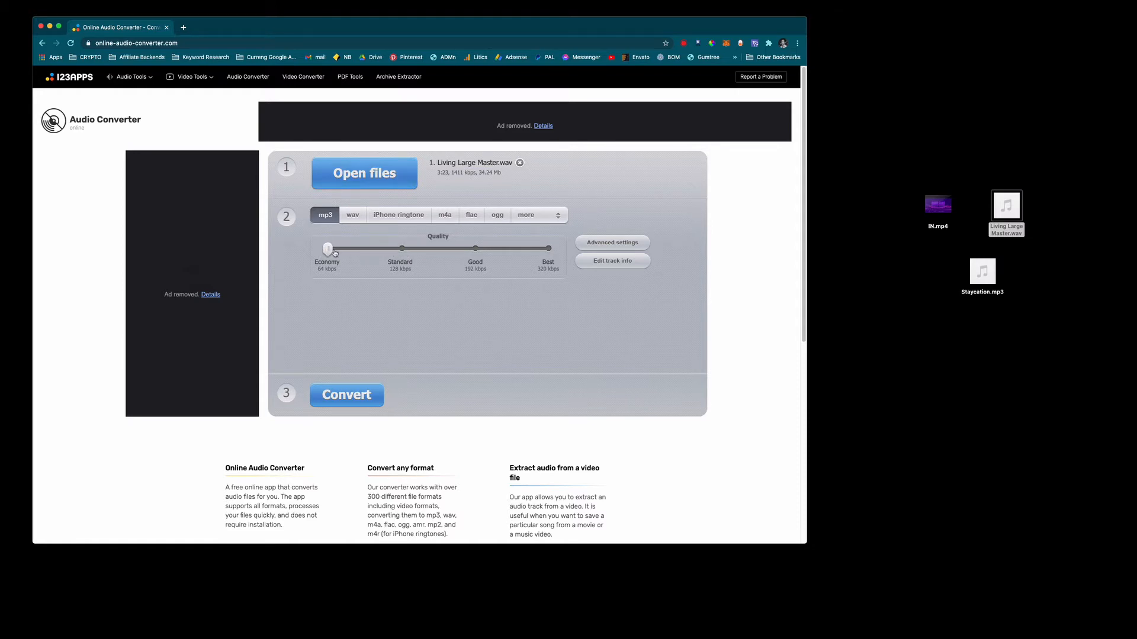
{"action": "left_click_drag", "start_coordinate": [327, 249], "coordinate": [401, 249]}
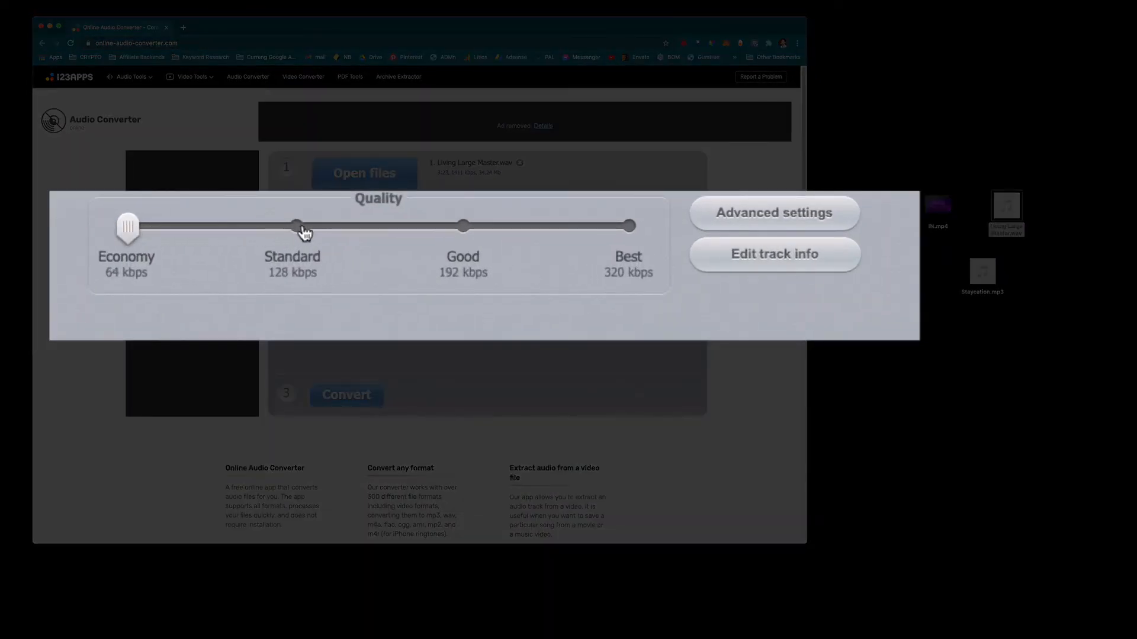
{"action": "left_click_drag", "start_coordinate": [127, 226], "coordinate": [293, 226]}
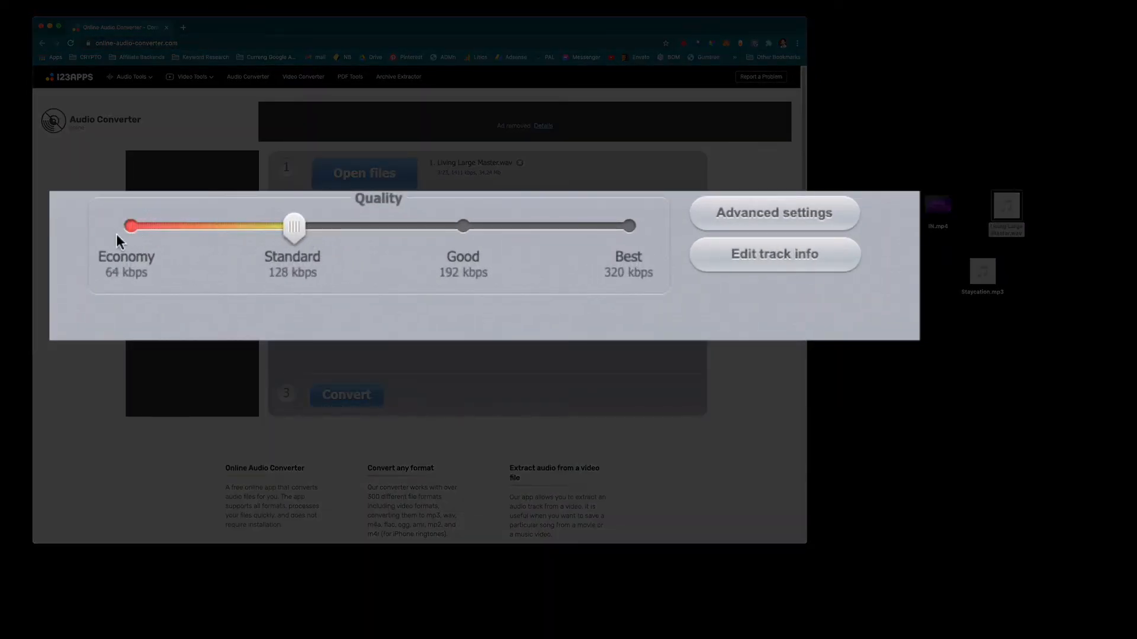
{"action": "mouse_move", "coordinate": [293, 259]}
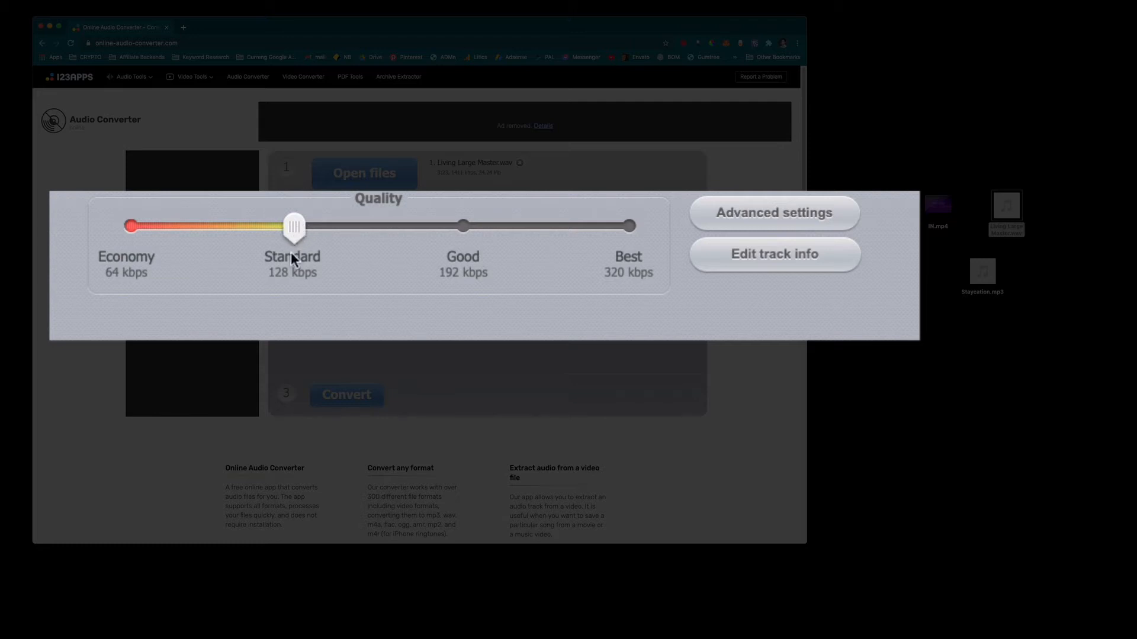
{"action": "mouse_move", "coordinate": [280, 302]}
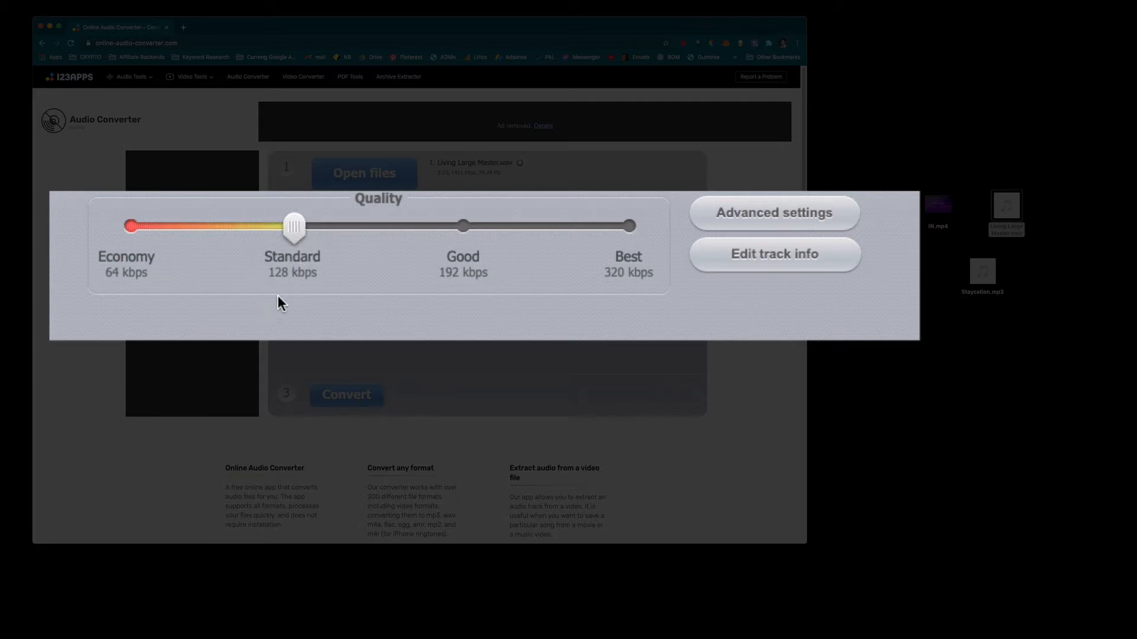
{"action": "mouse_move", "coordinate": [348, 274]}
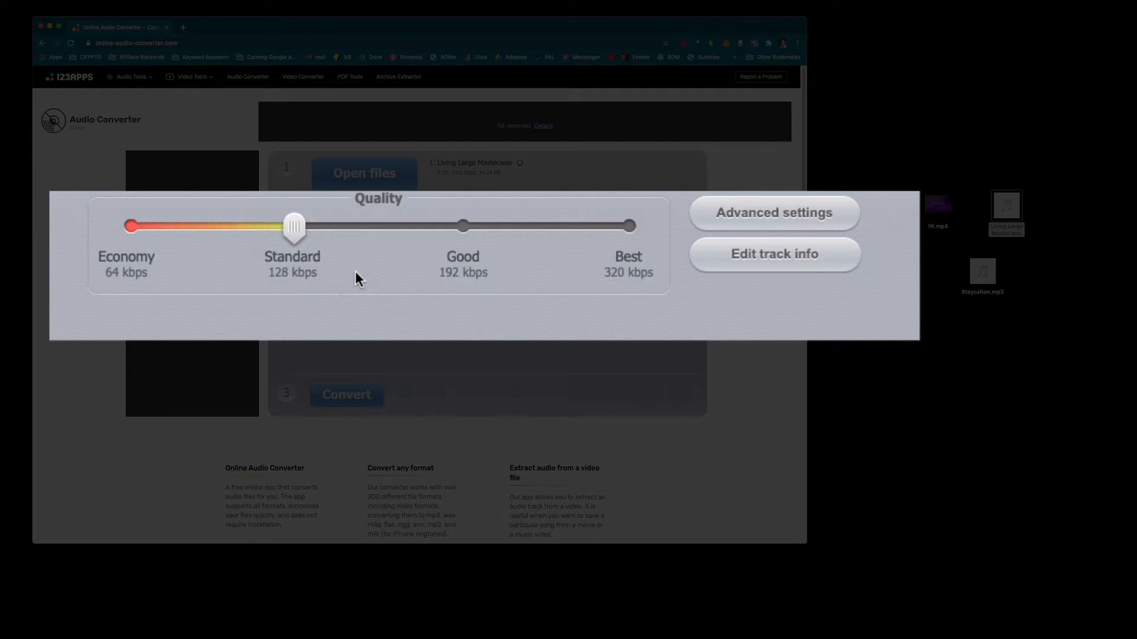
{"action": "left_click_drag", "start_coordinate": [293, 225], "coordinate": [463, 226]}
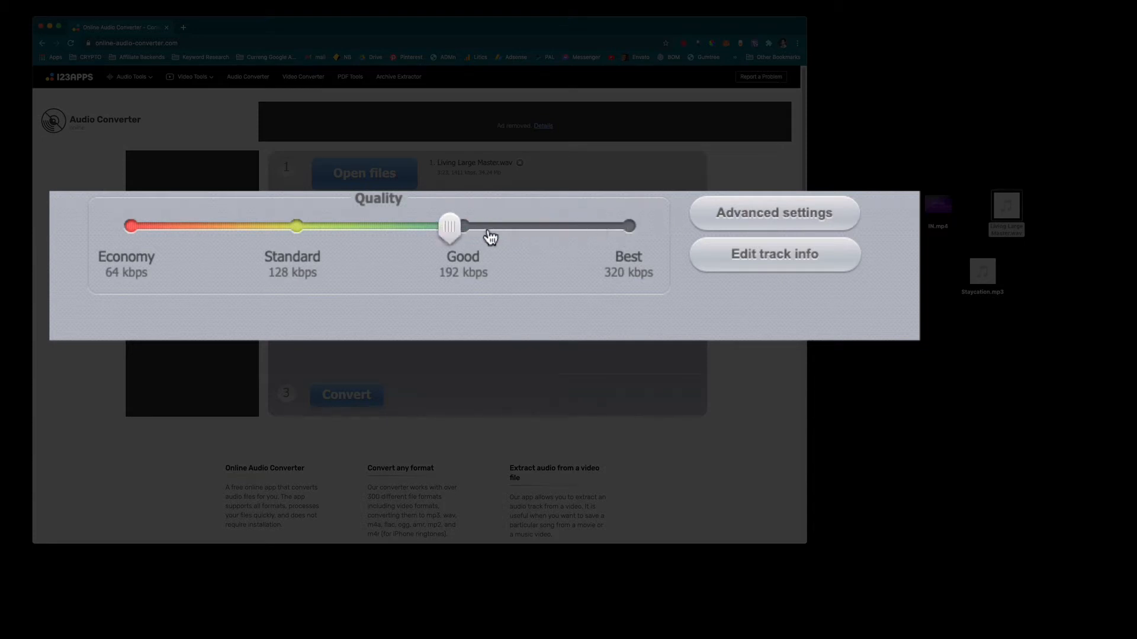
{"action": "left_click_drag", "start_coordinate": [450, 226], "coordinate": [629, 226]}
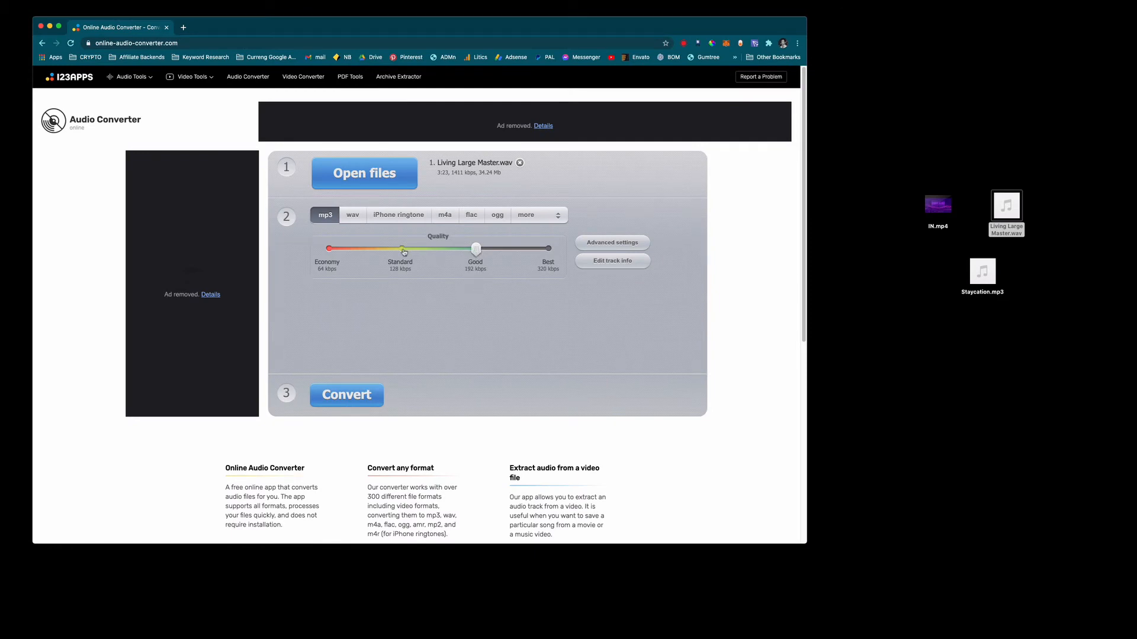
{"action": "left_click_drag", "start_coordinate": [476, 248], "coordinate": [400, 248]}
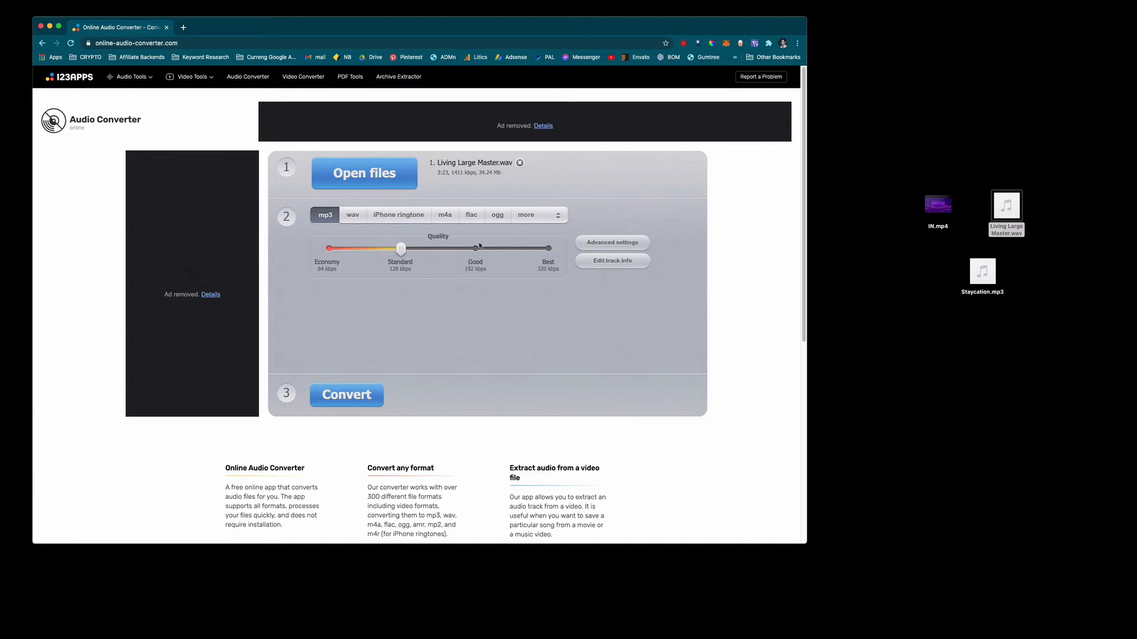
{"action": "left_click_drag", "start_coordinate": [400, 248], "coordinate": [476, 248]}
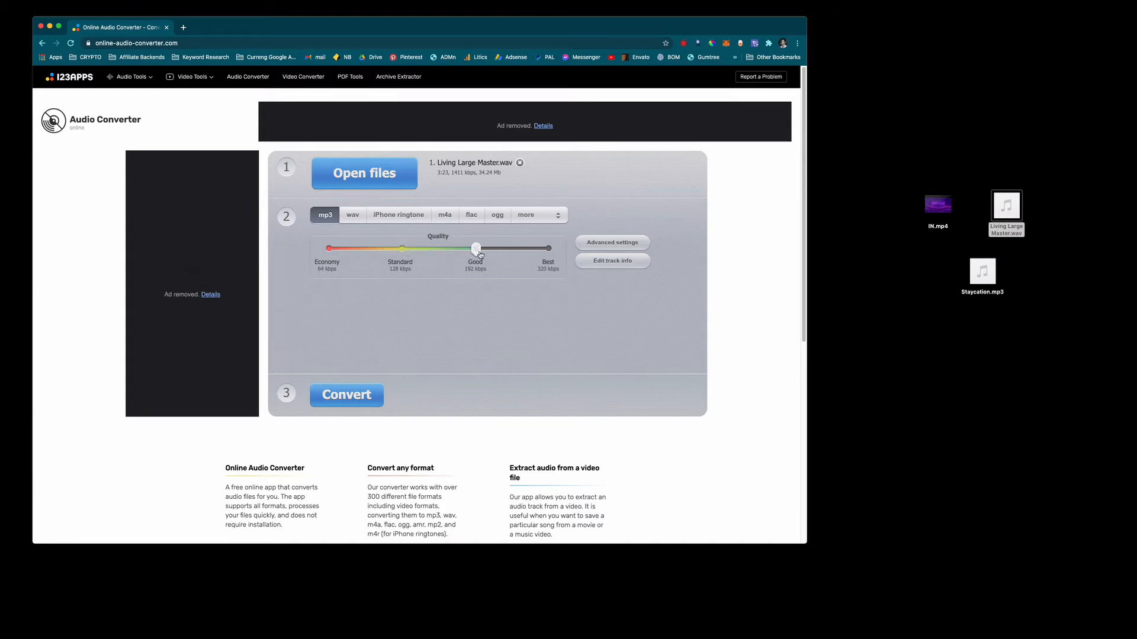
{"action": "left_click_drag", "start_coordinate": [476, 248], "coordinate": [551, 248]}
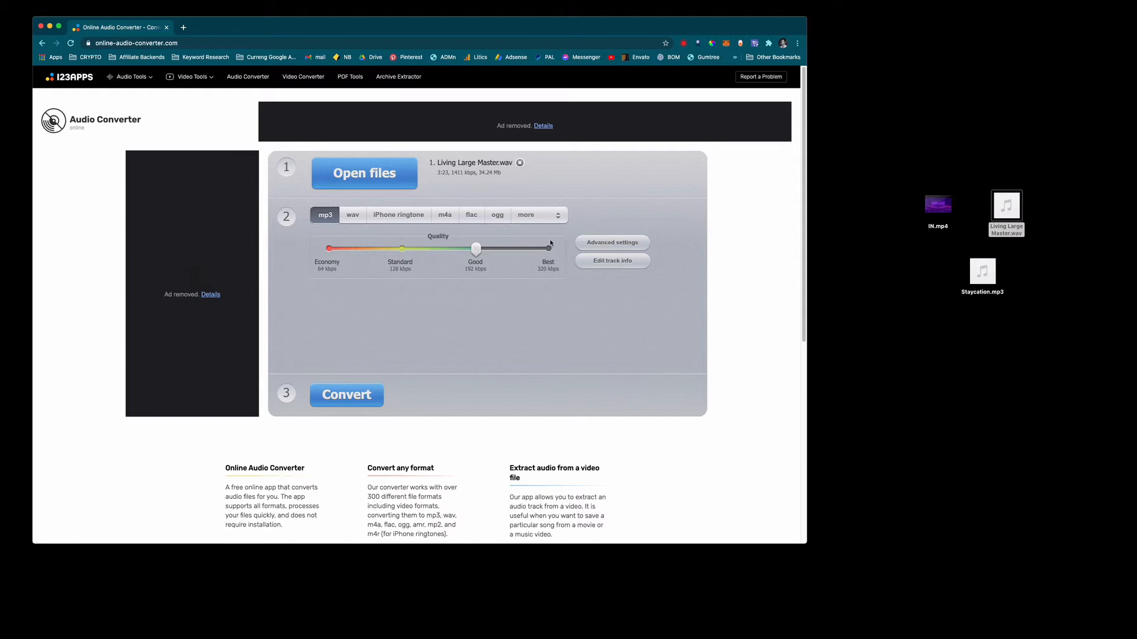
{"action": "left_click_drag", "start_coordinate": [475, 248], "coordinate": [547, 248]}
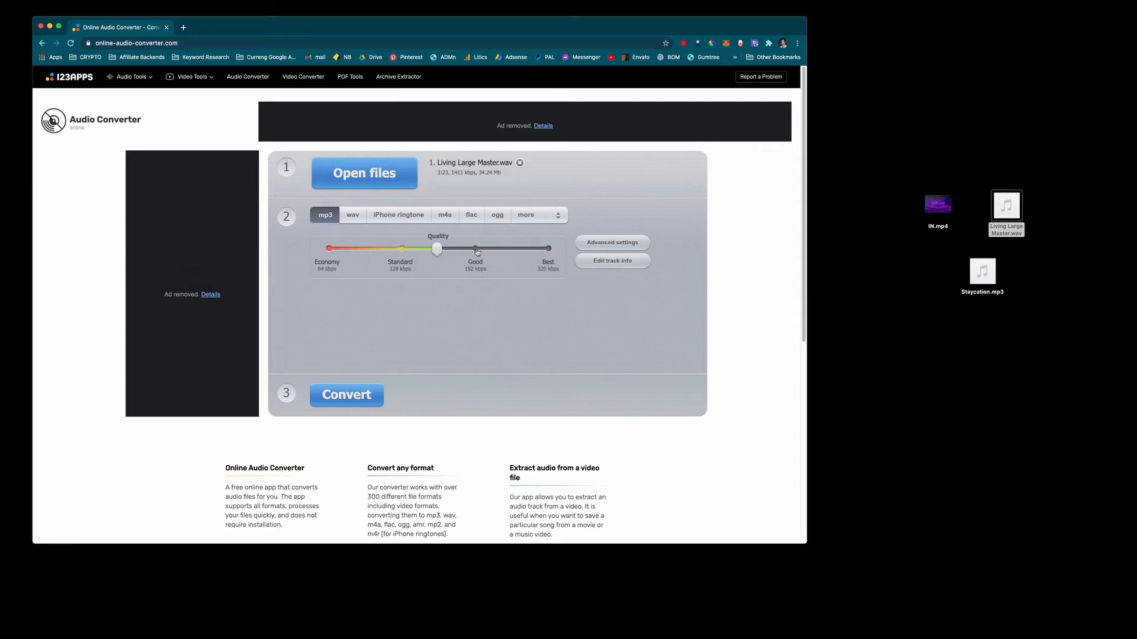
In Advanced settings, keep constant 192 kbps bitrate, 44100 Khz sample rate and 2 channels
{"action": "left_click", "coordinate": [612, 242]}
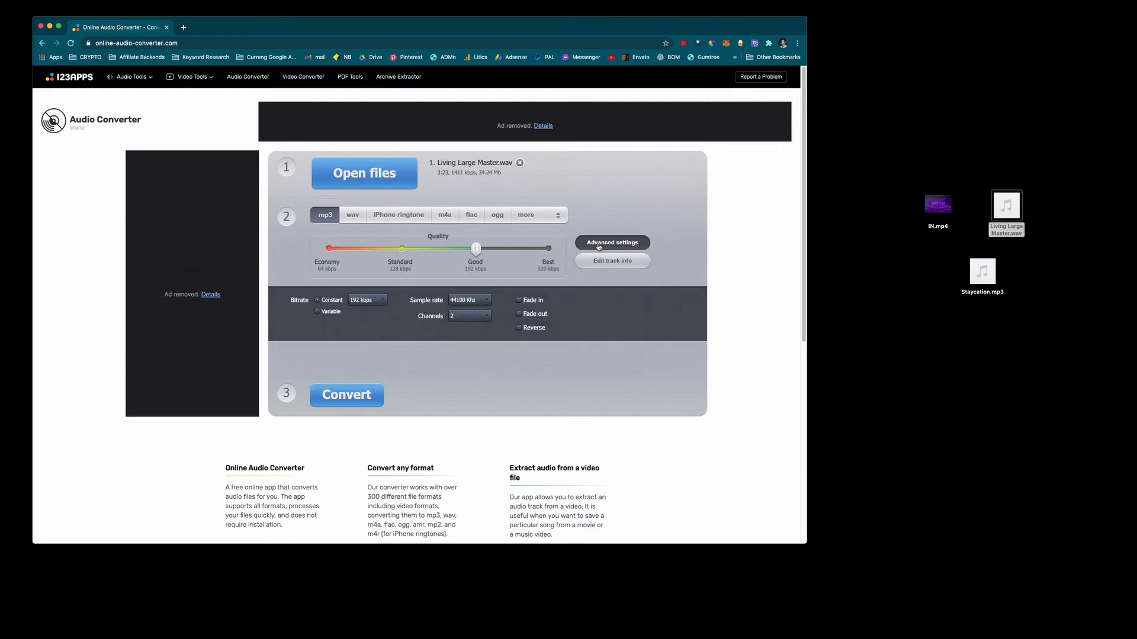
{"action": "mouse_move", "coordinate": [426, 345]}
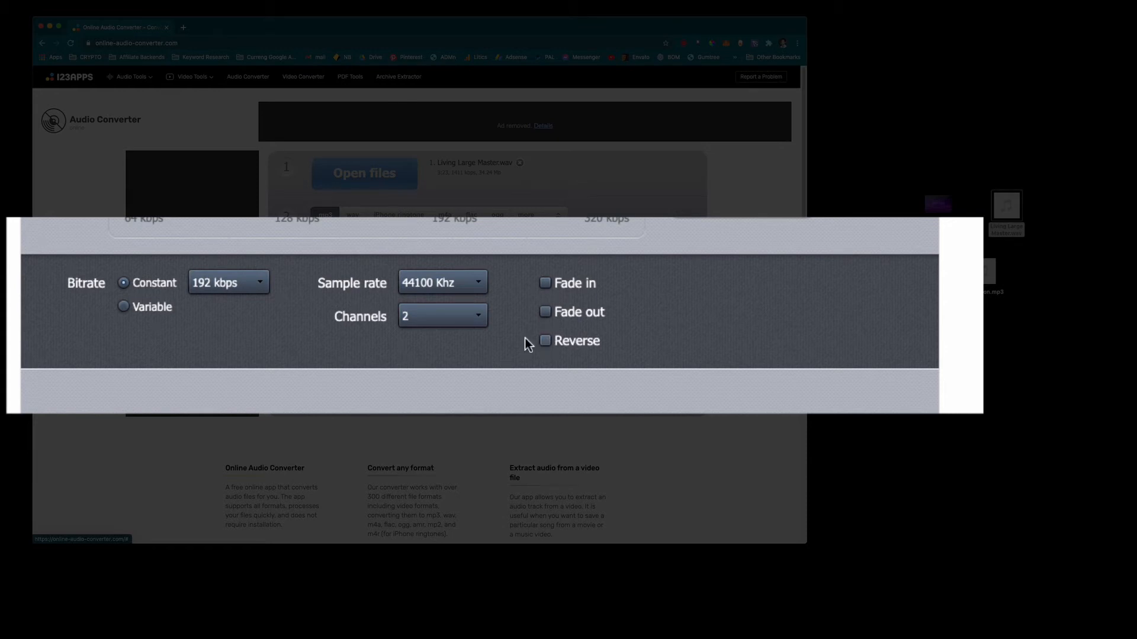
{"action": "mouse_move", "coordinate": [299, 342]}
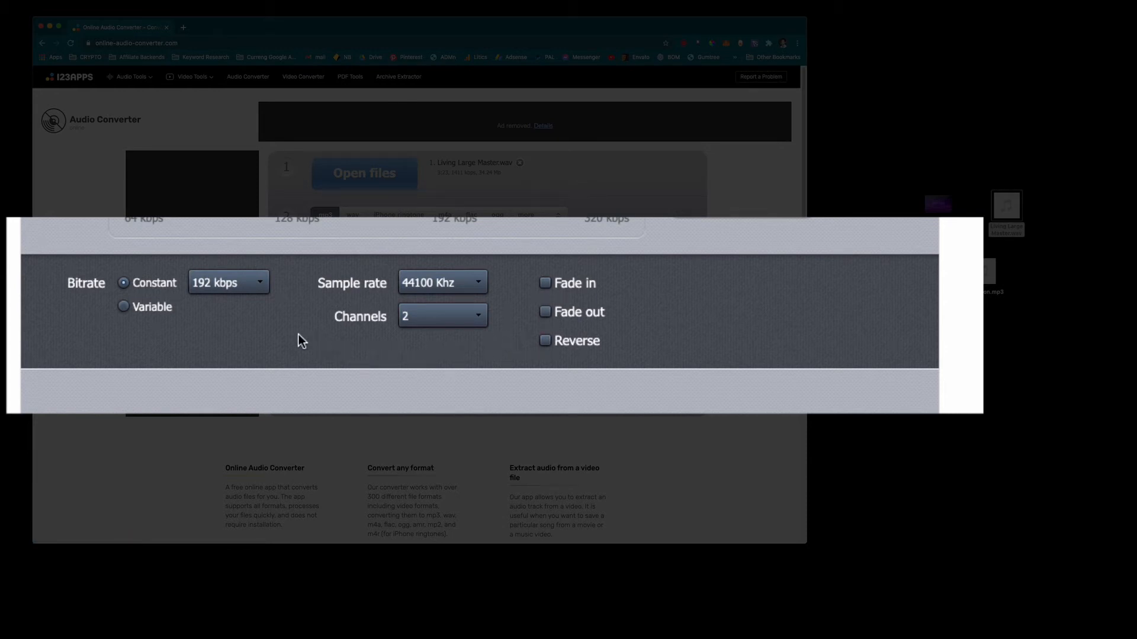
{"action": "left_click", "coordinate": [228, 282]}
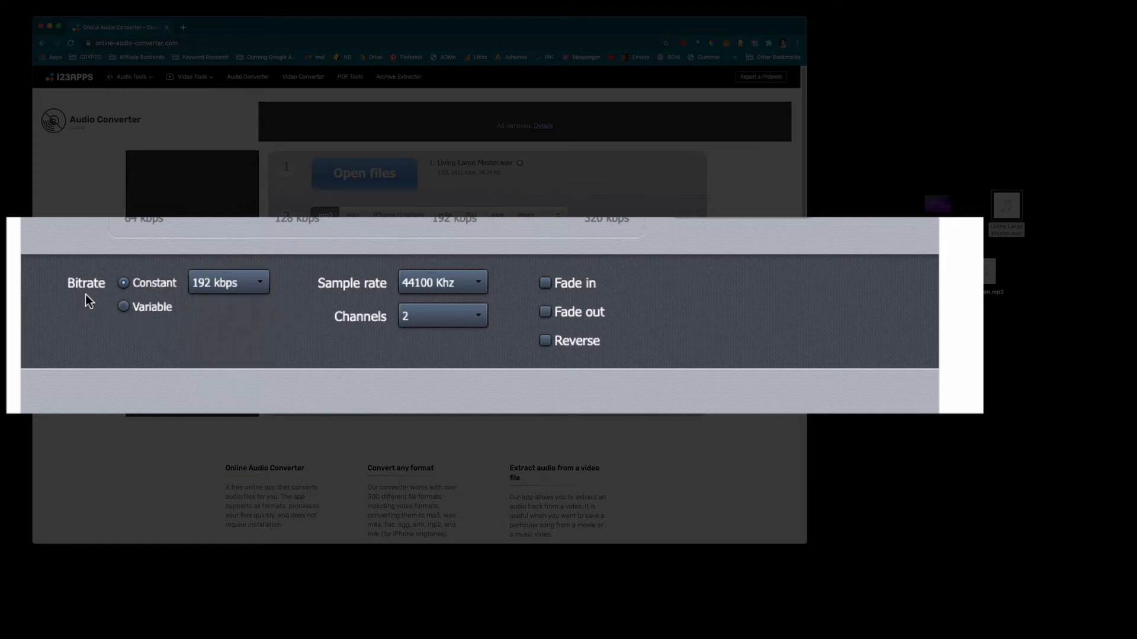
{"action": "mouse_move", "coordinate": [294, 323]}
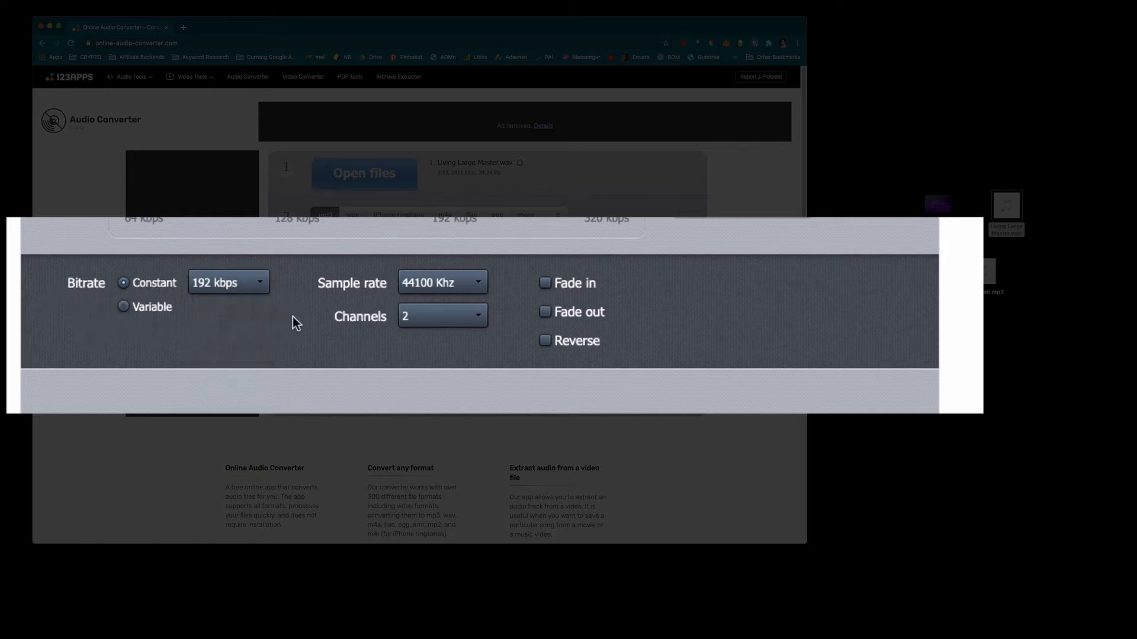
{"action": "mouse_move", "coordinate": [434, 272]}
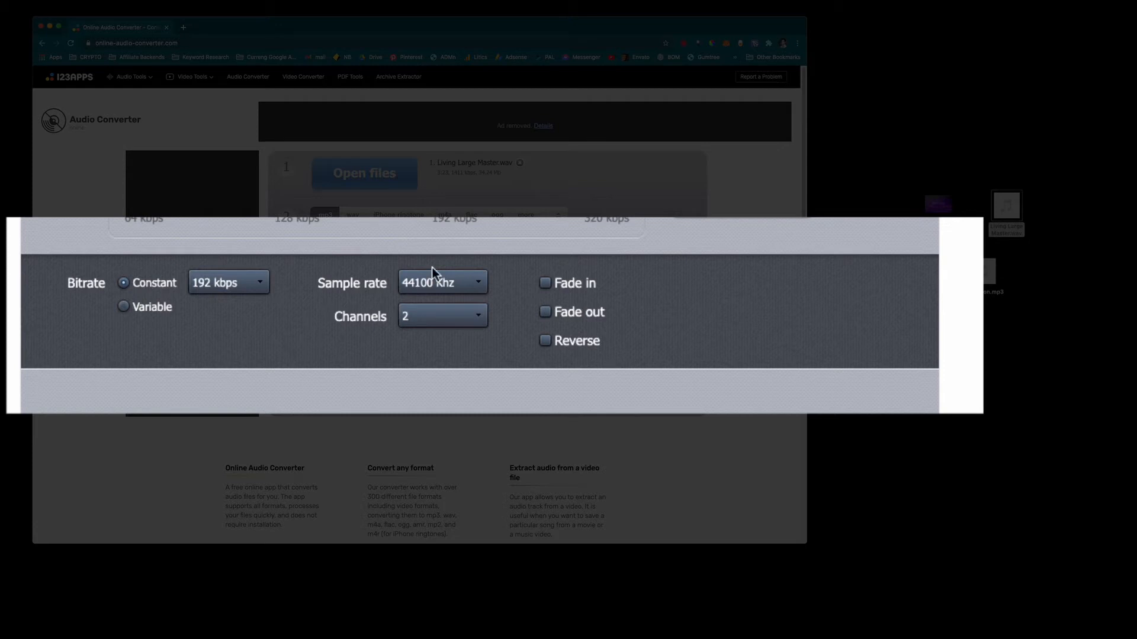
{"action": "left_click", "coordinate": [442, 282]}
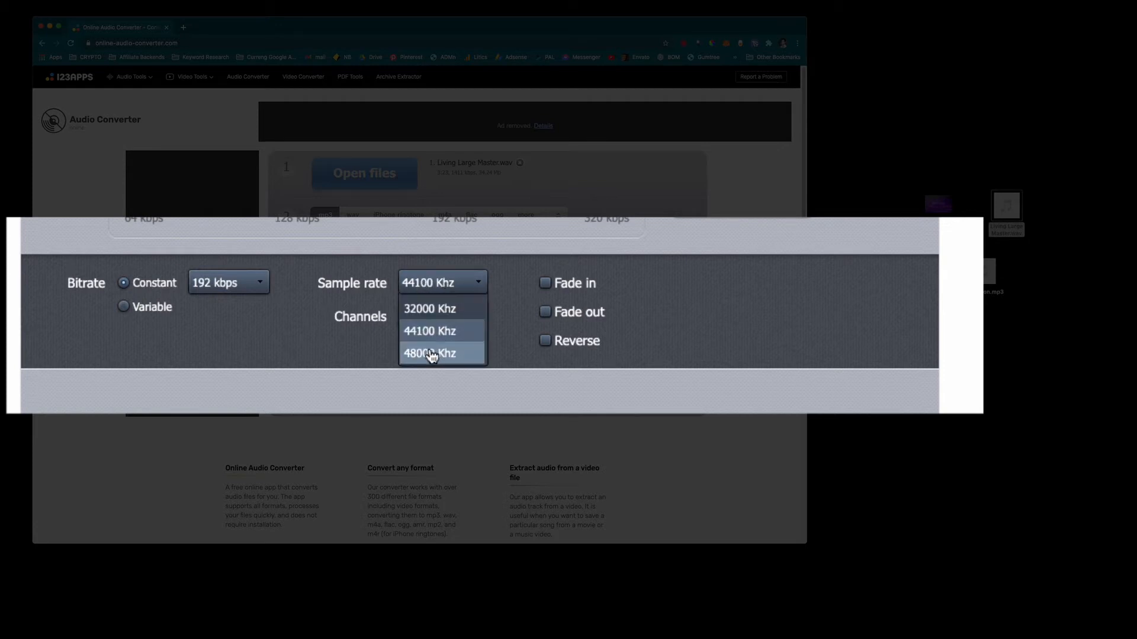
{"action": "mouse_move", "coordinate": [432, 331]}
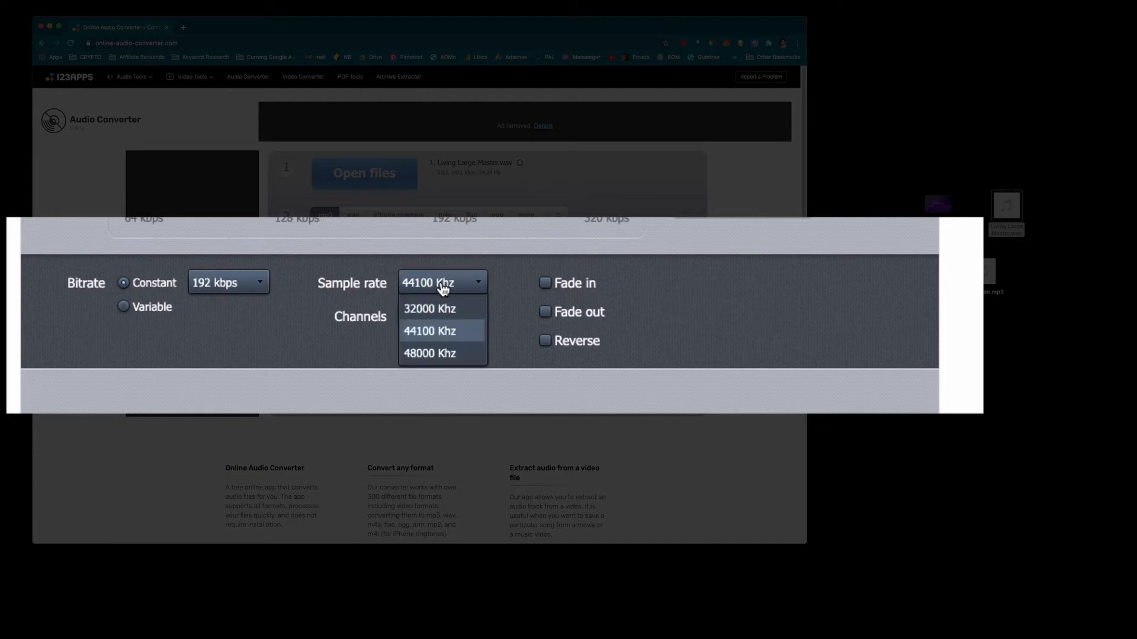
{"action": "mouse_move", "coordinate": [447, 371]}
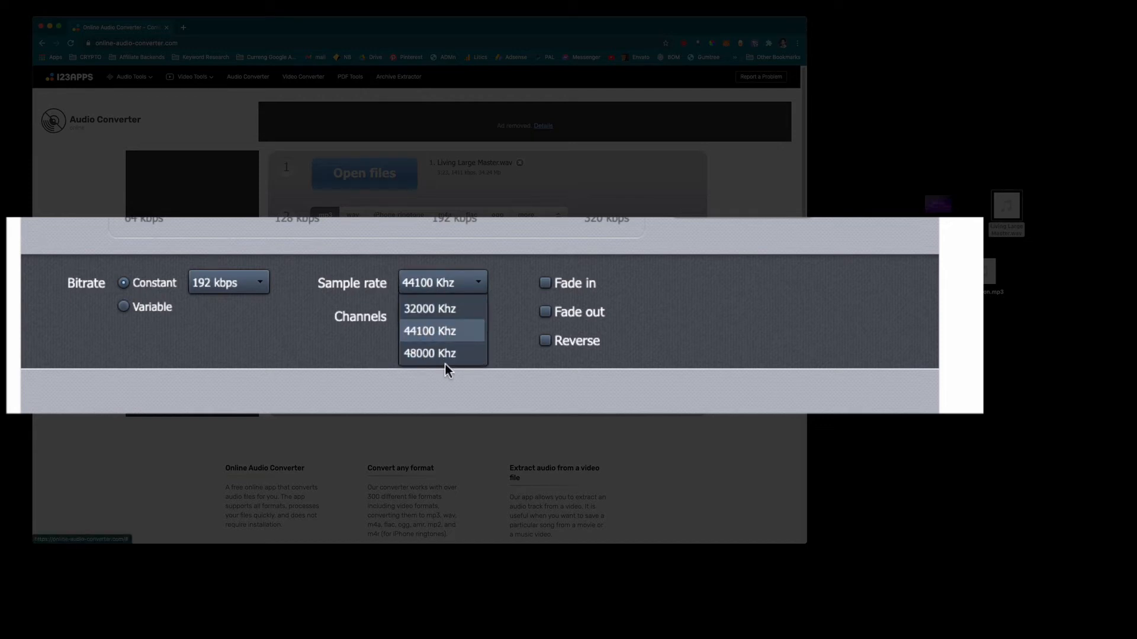
{"action": "left_click", "coordinate": [429, 331]}
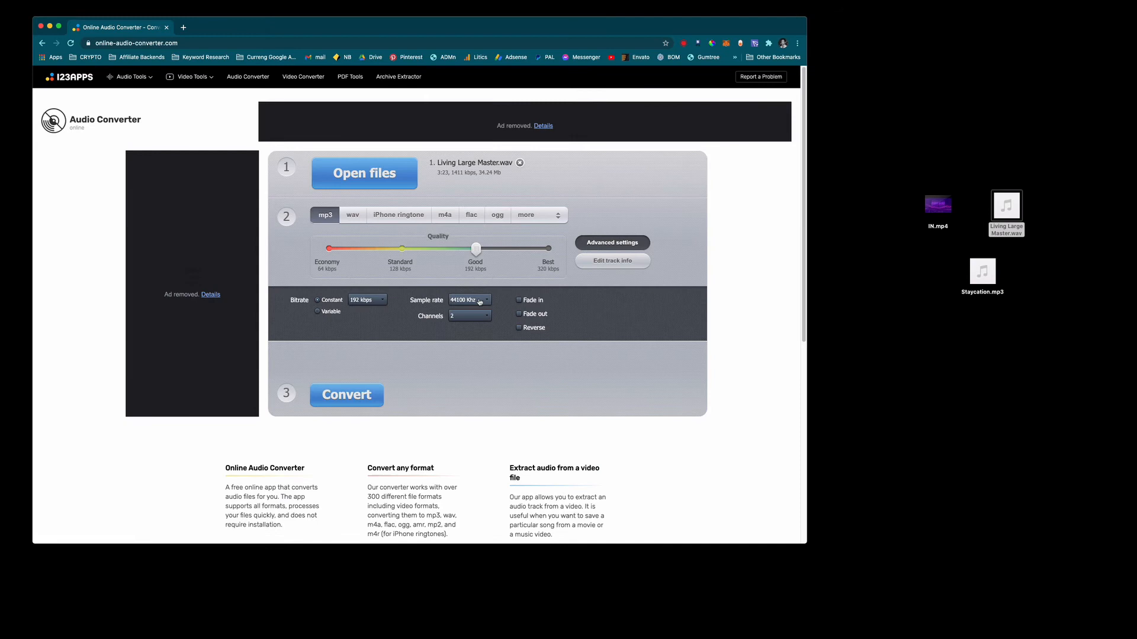
Hide Advanced settings, convert the WAV to MP3, and download the converted file
{"action": "left_click", "coordinate": [613, 242]}
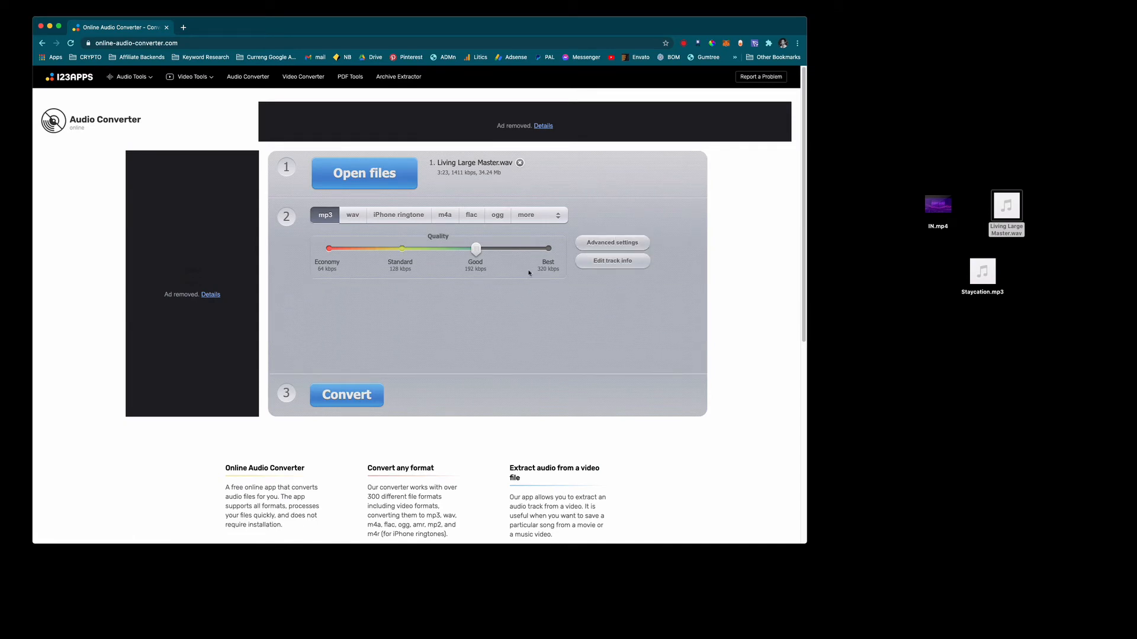
{"action": "left_click", "coordinate": [346, 395]}
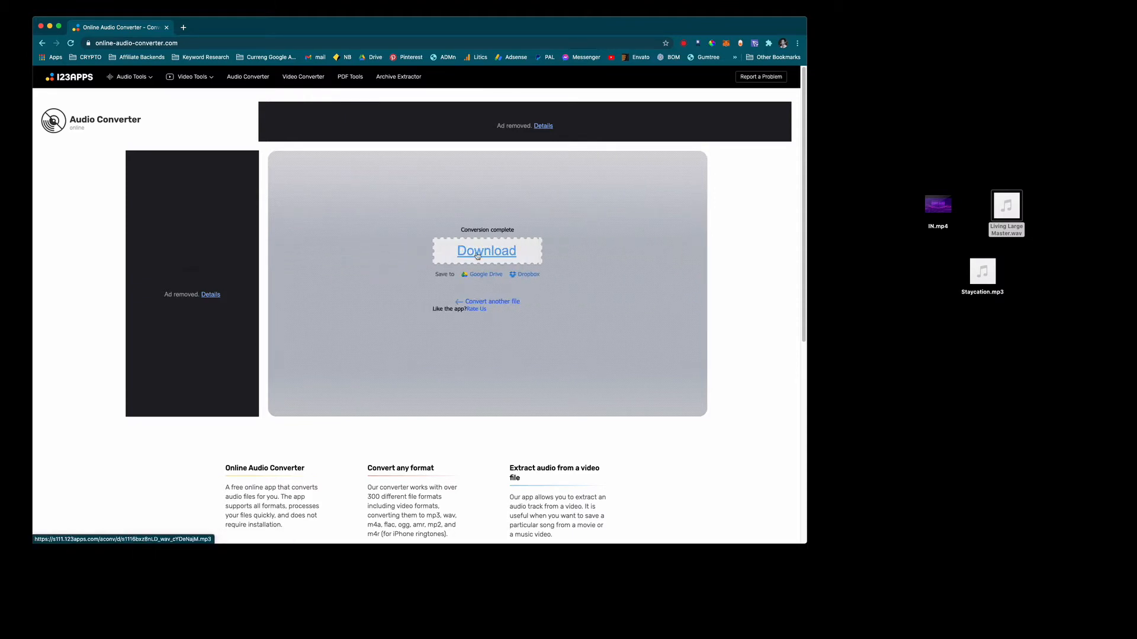
{"action": "left_click", "coordinate": [485, 274]}
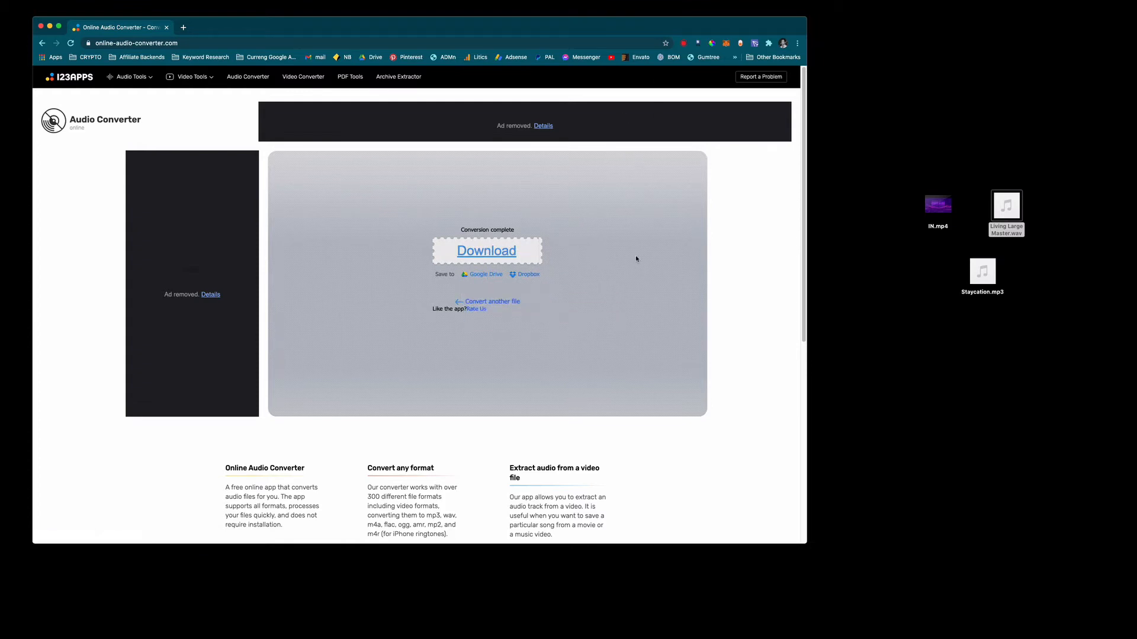
{"action": "left_click", "coordinate": [486, 250]}
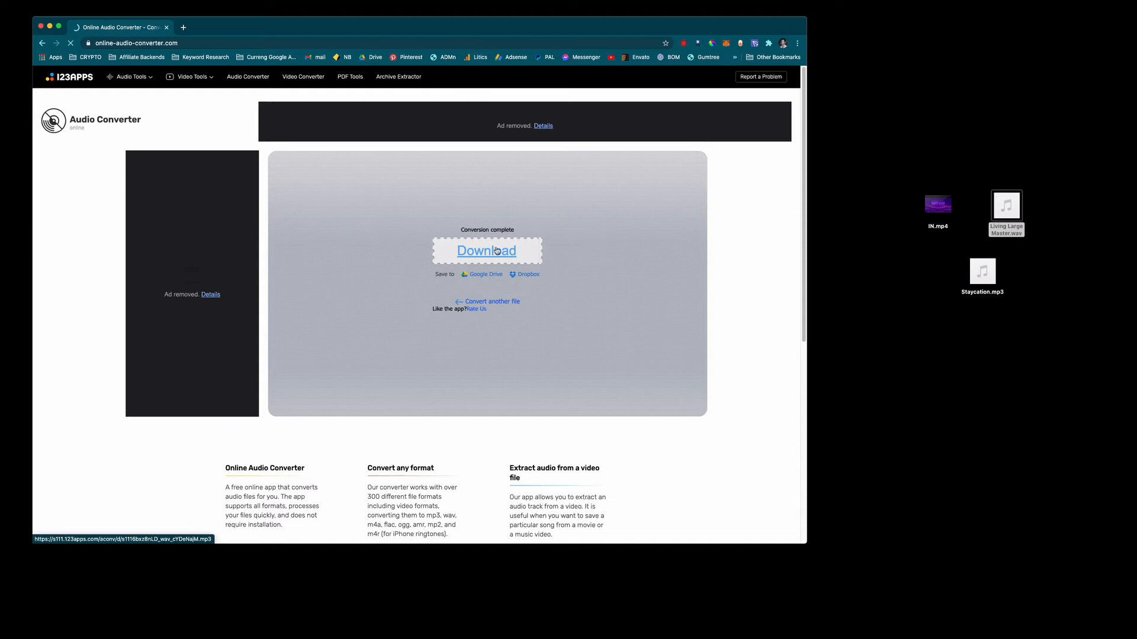
{"action": "left_click", "coordinate": [486, 251]}
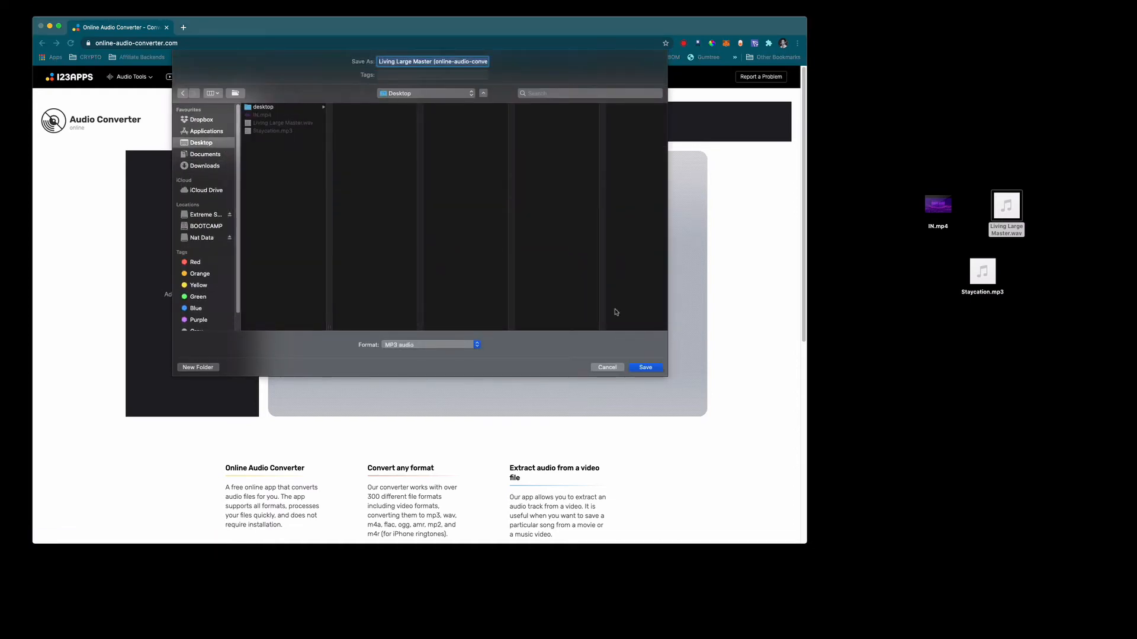
Save the Living Large Master MP3 to the Desktop and scrub through its preview
{"action": "left_click", "coordinate": [645, 367]}
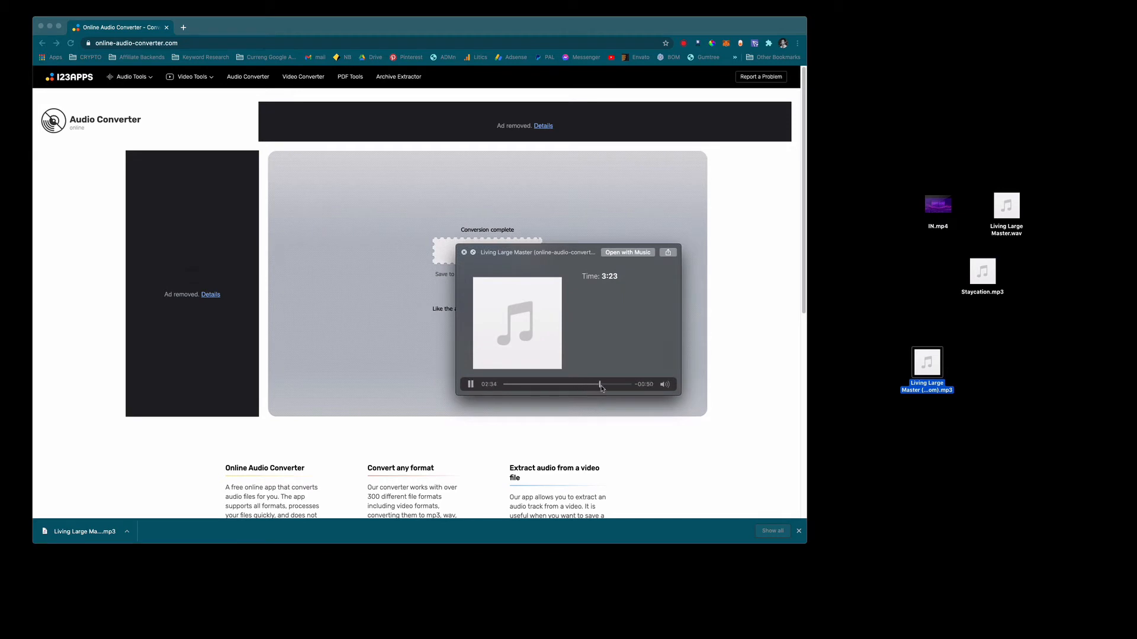
{"action": "left_click_drag", "start_coordinate": [601, 384], "coordinate": [624, 385]}
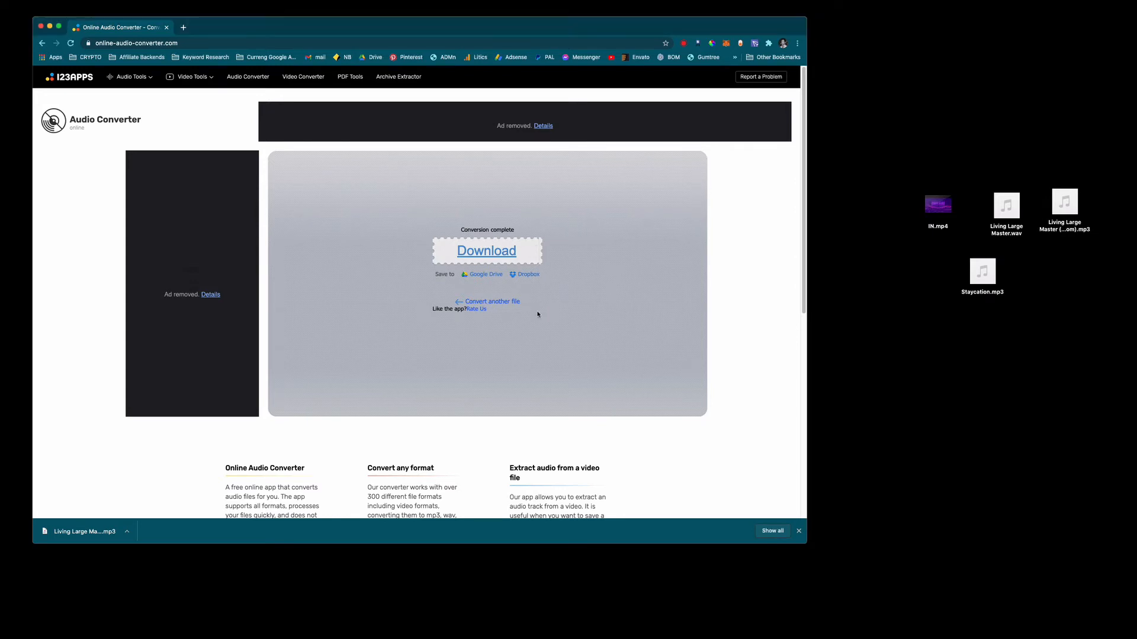
Start a new conversion and add IN.mp4 from the Desktop to the file list
{"action": "left_click", "coordinate": [492, 301]}
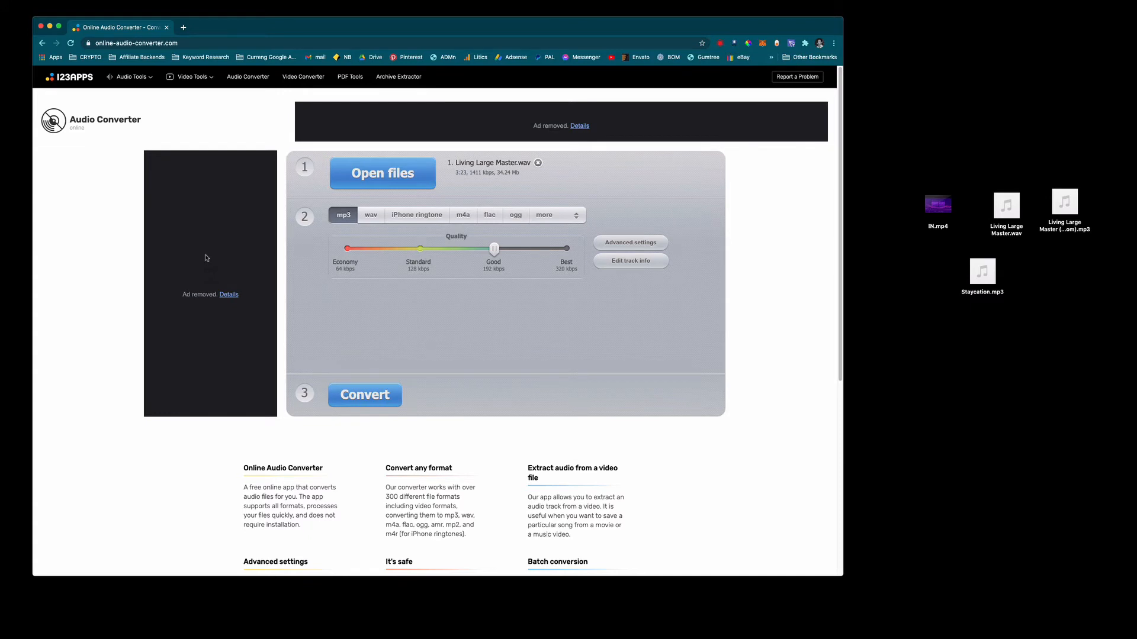
{"action": "mouse_move", "coordinate": [133, 296]}
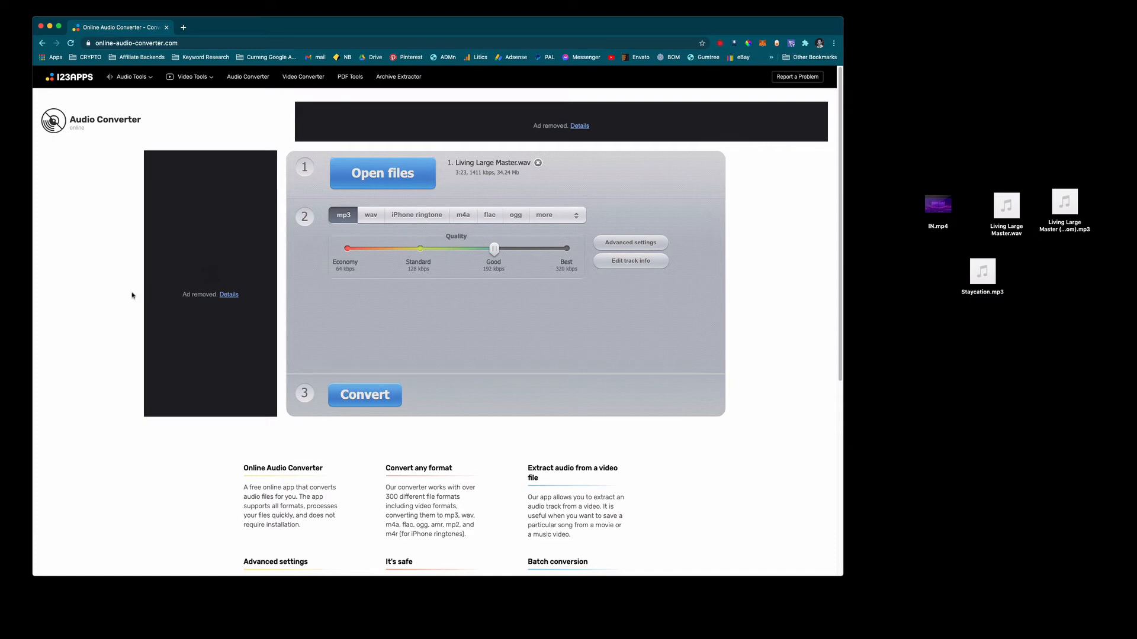
{"action": "mouse_move", "coordinate": [111, 338]}
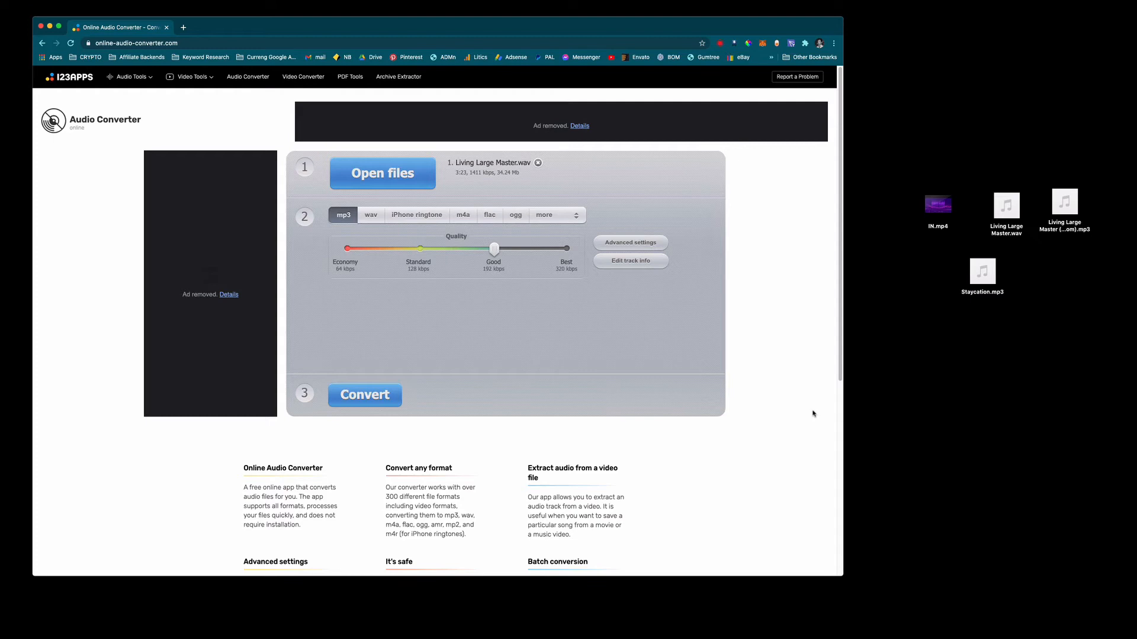
{"action": "mouse_move", "coordinate": [669, 301]}
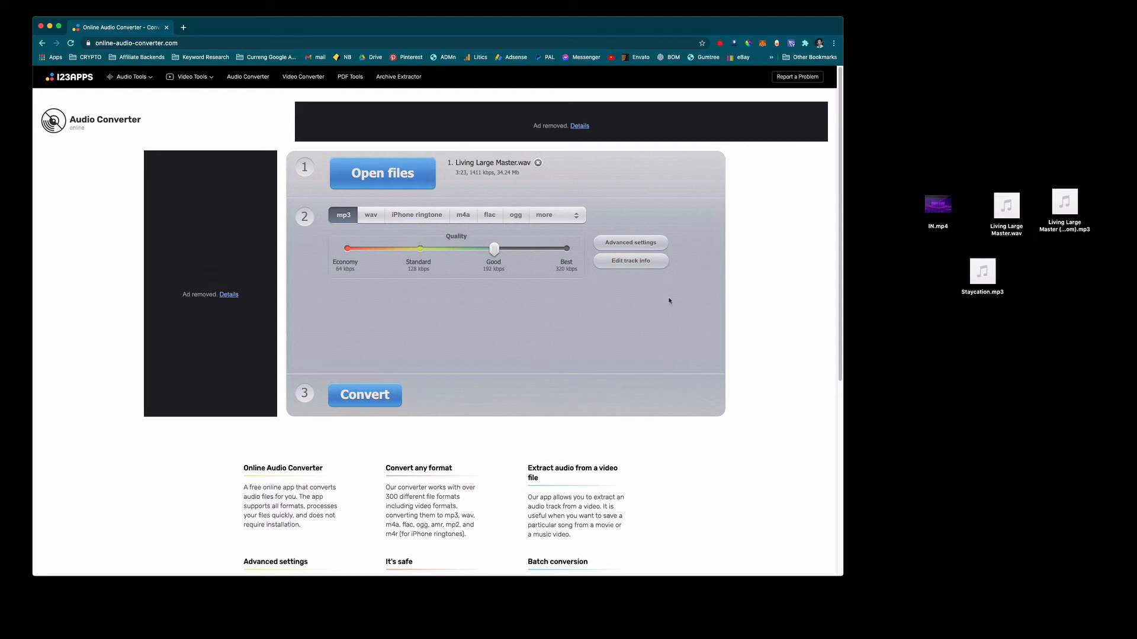
{"action": "mouse_move", "coordinate": [488, 298]}
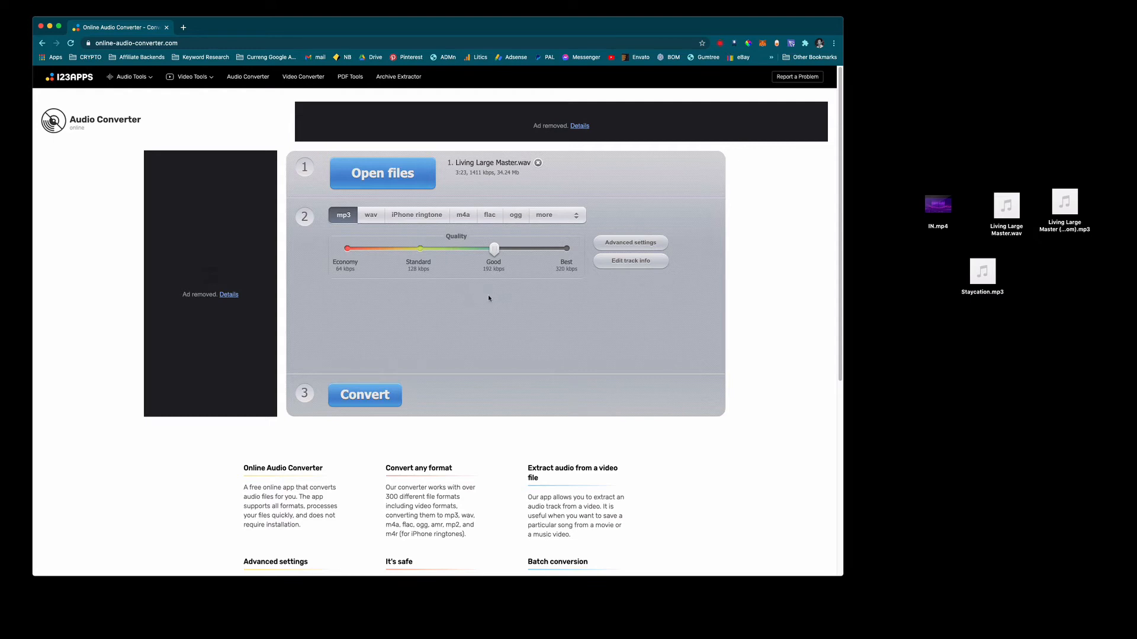
{"action": "left_click", "coordinate": [382, 173]}
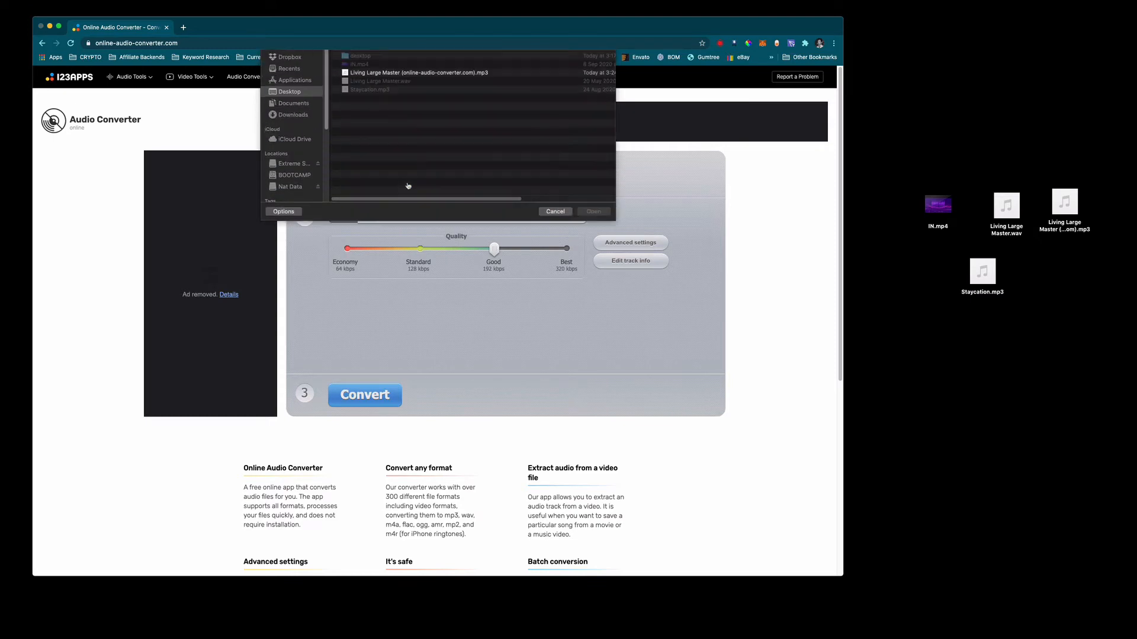
{"action": "left_click", "coordinate": [357, 92]}
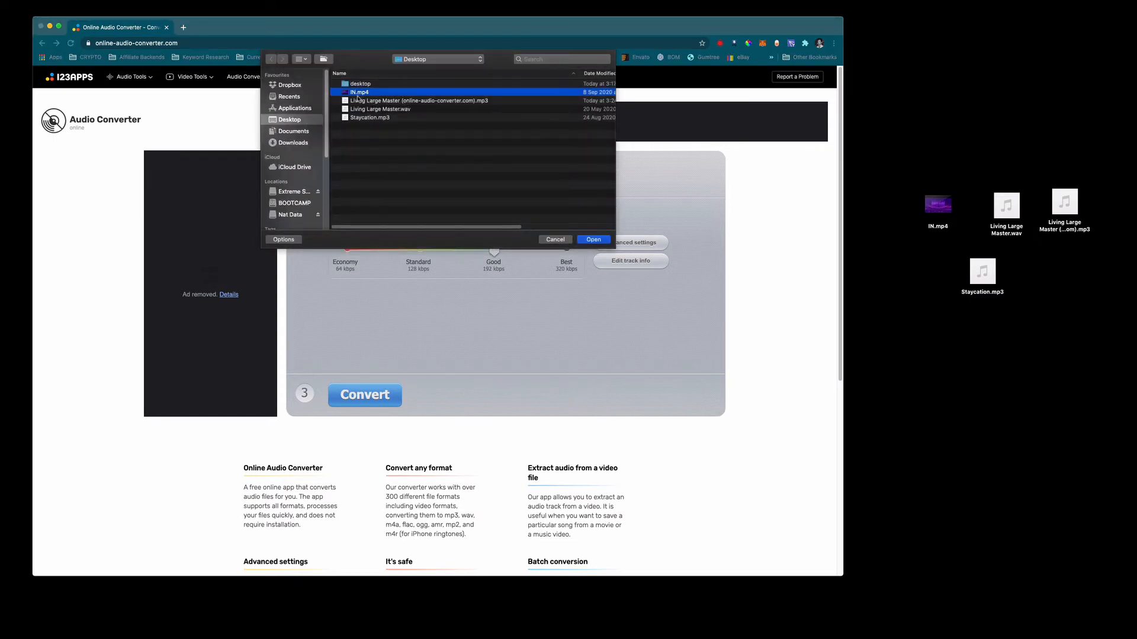
{"action": "mouse_move", "coordinate": [602, 245]}
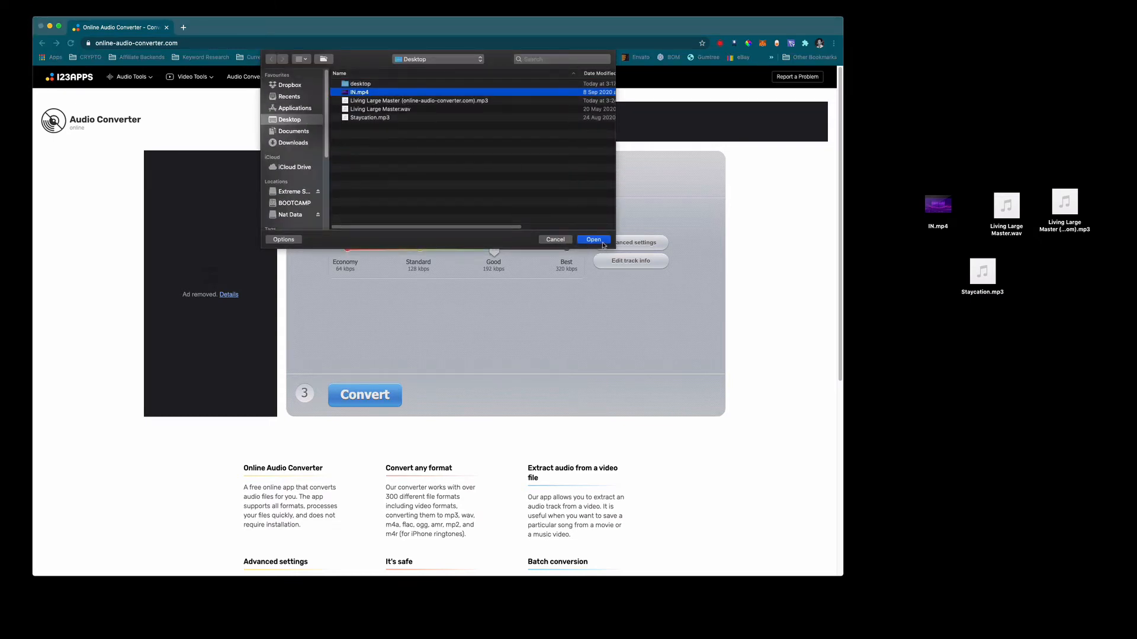
{"action": "left_click", "coordinate": [593, 239]}
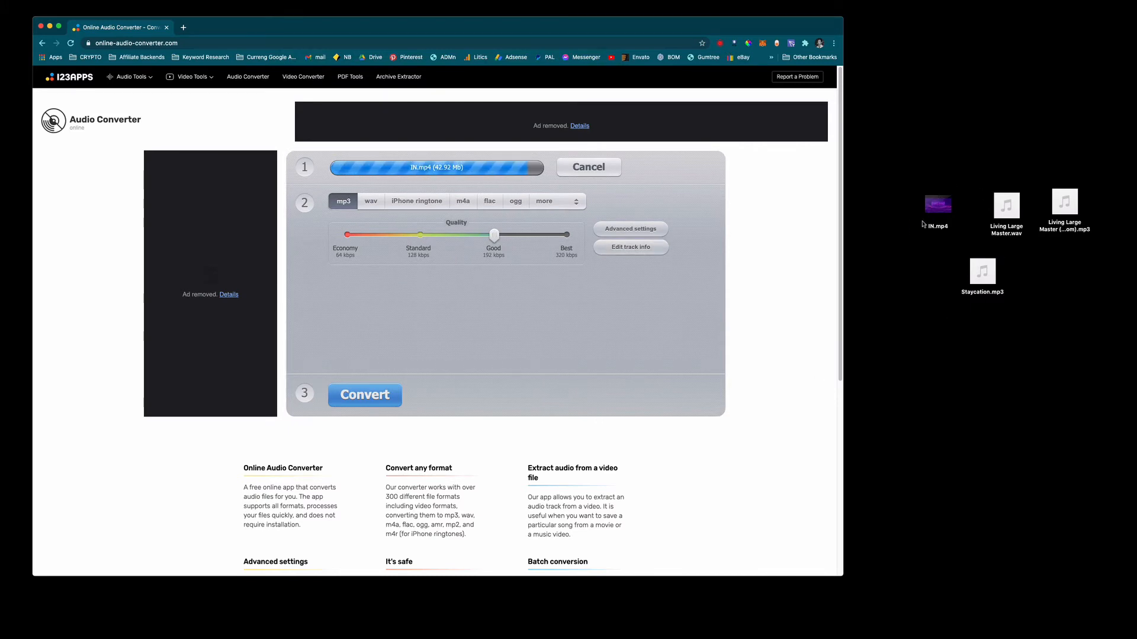
{"action": "mouse_move", "coordinate": [639, 358]}
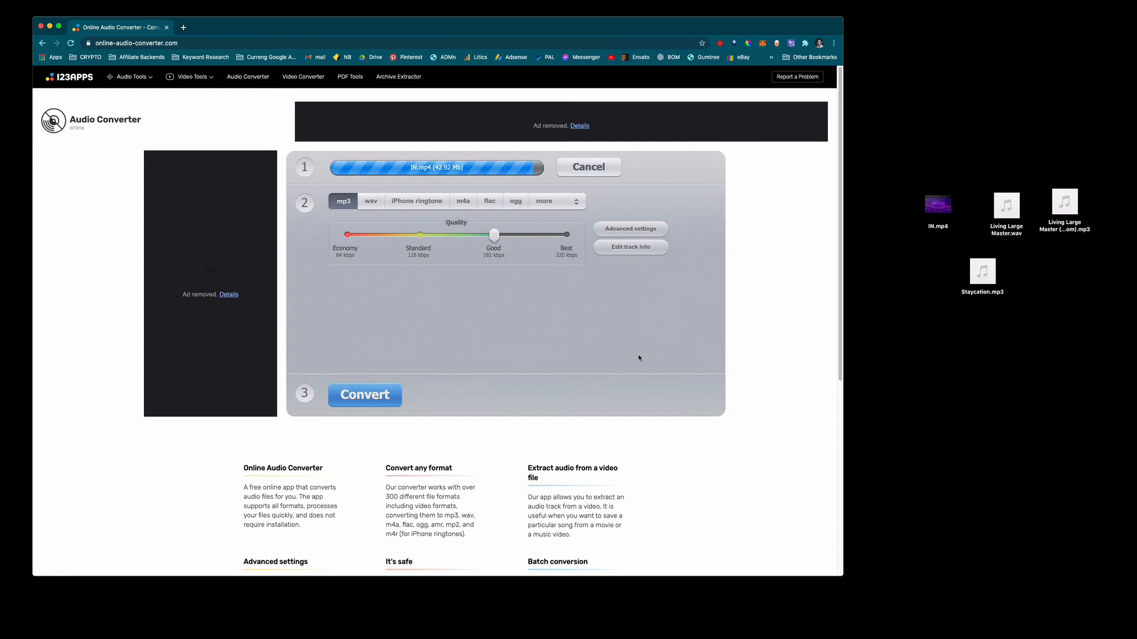
{"action": "mouse_move", "coordinate": [641, 371]}
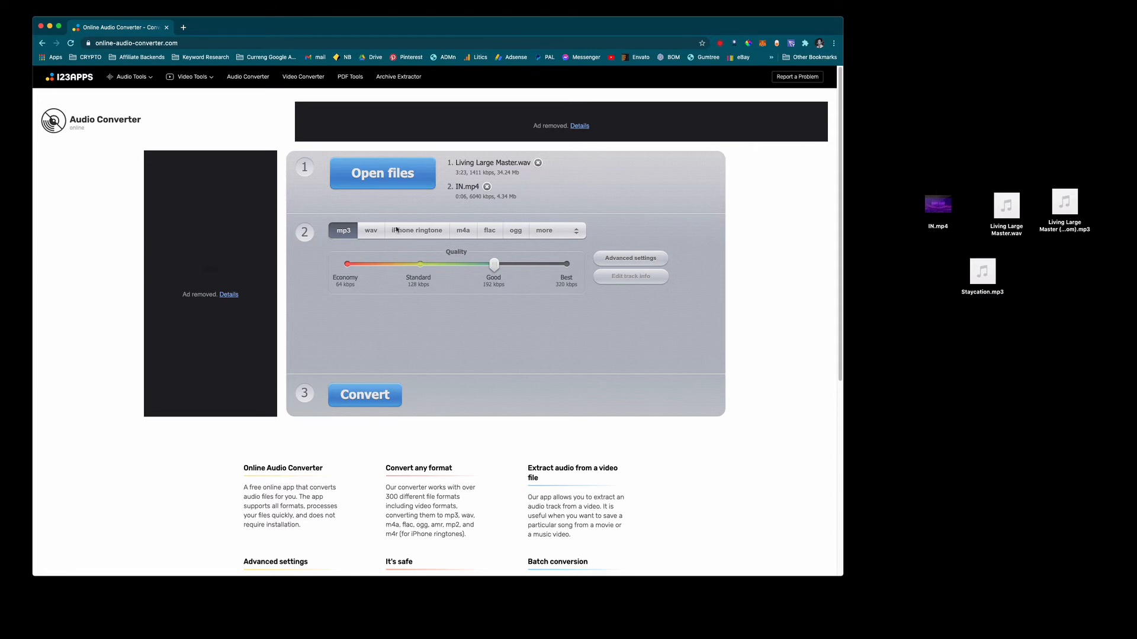
Switch the output format to WAV at CD Quality and convert both files
{"action": "left_click", "coordinate": [371, 230]}
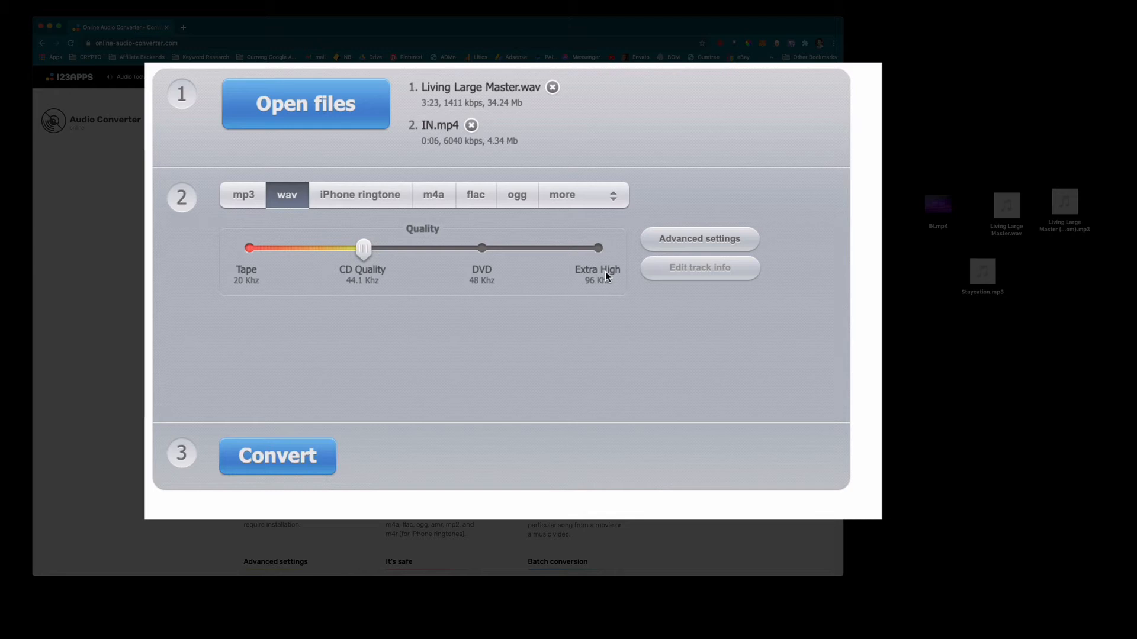
{"action": "mouse_move", "coordinate": [606, 349]}
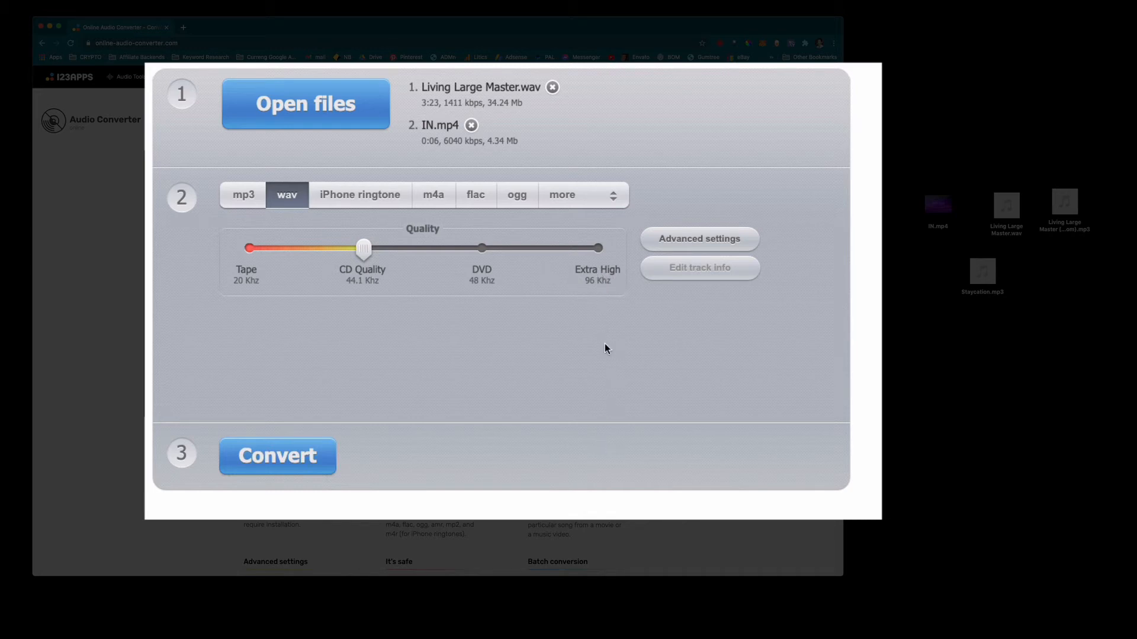
{"action": "mouse_move", "coordinate": [602, 281]}
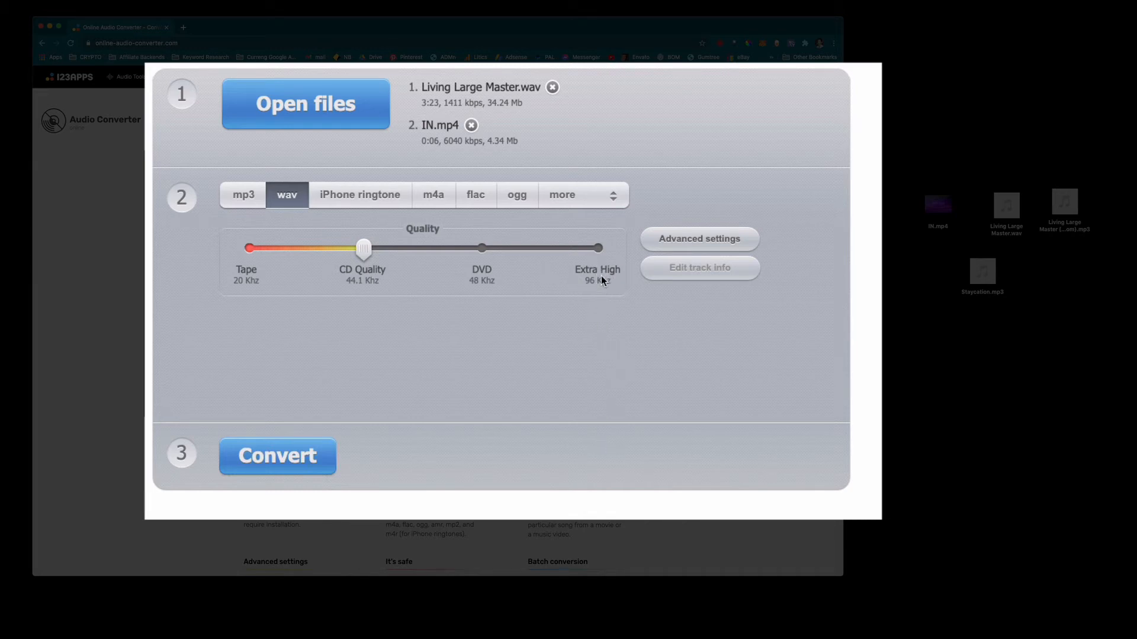
{"action": "mouse_move", "coordinate": [612, 288]}
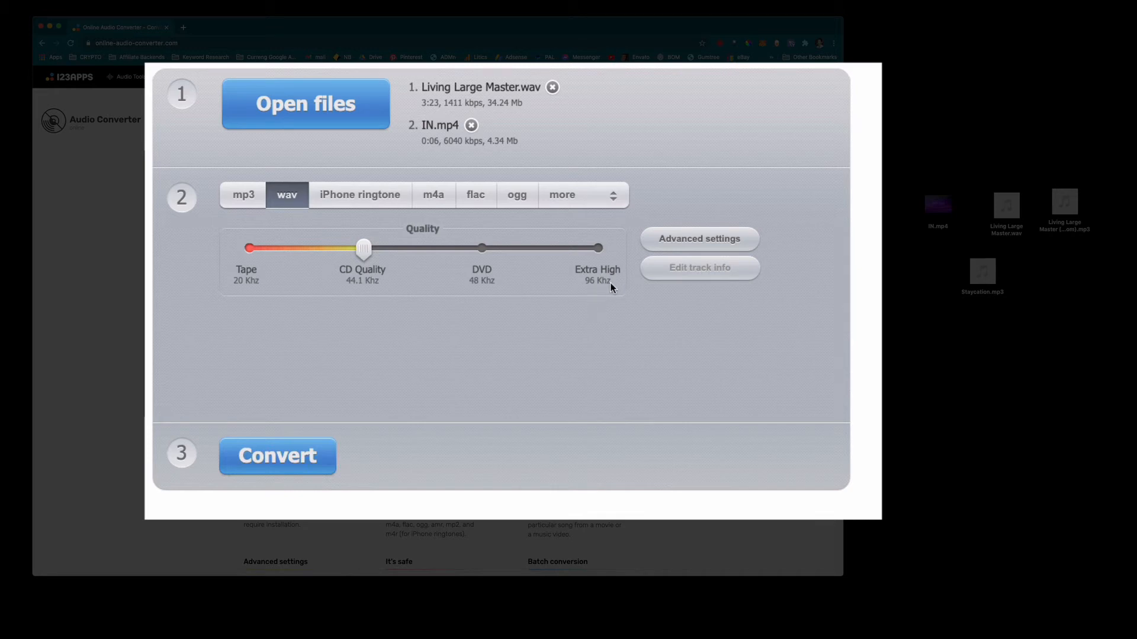
{"action": "mouse_move", "coordinate": [360, 288]}
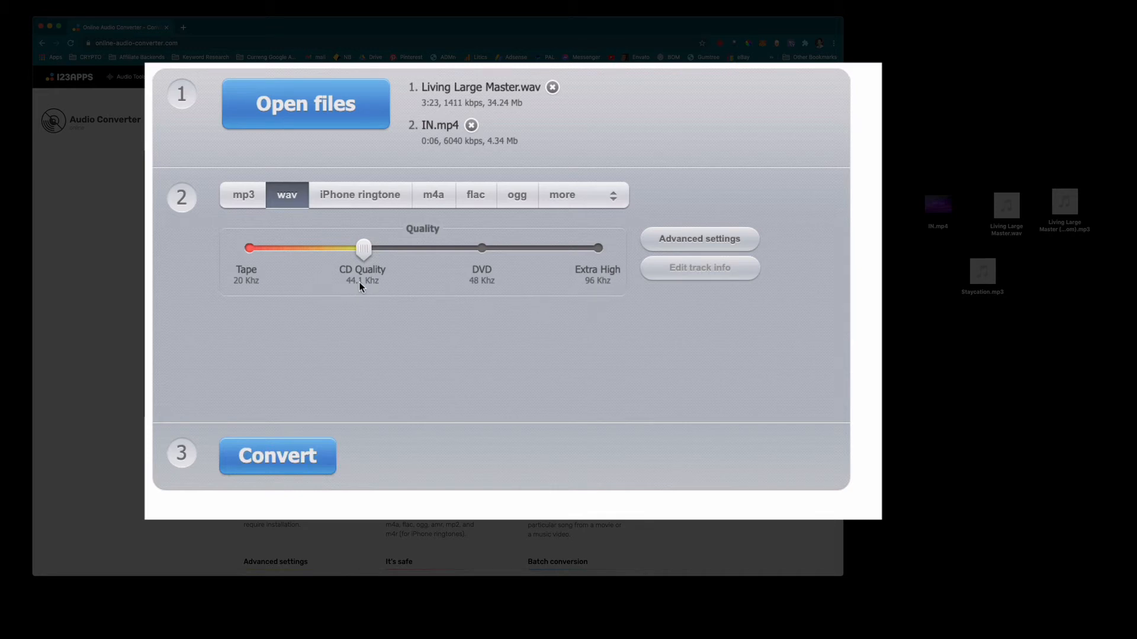
{"action": "mouse_move", "coordinate": [402, 395]}
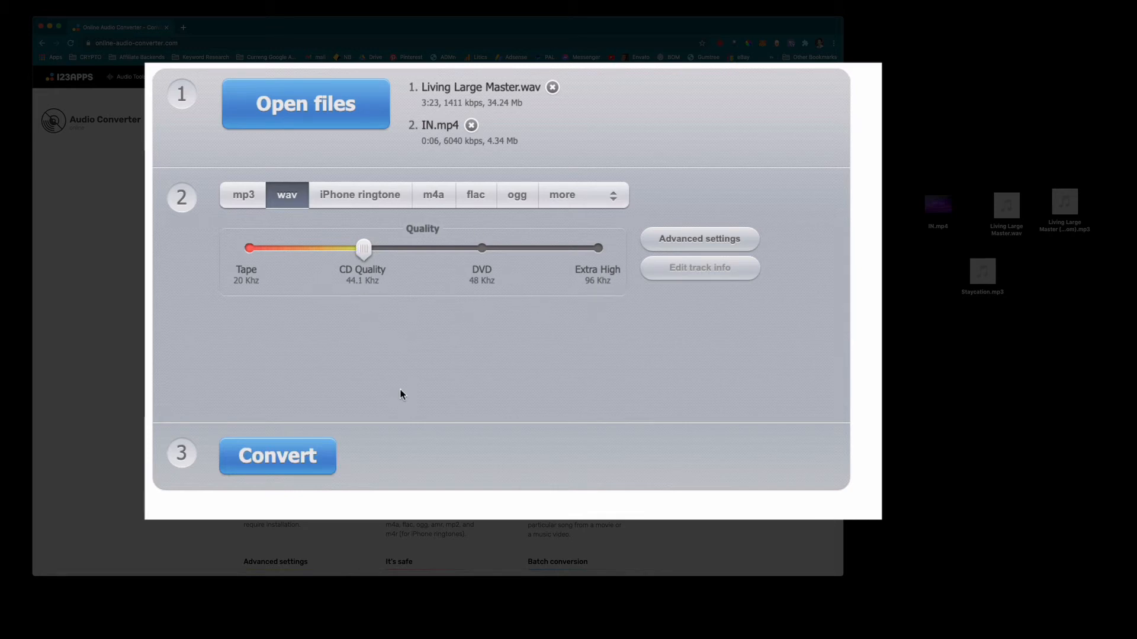
{"action": "mouse_move", "coordinate": [332, 436]}
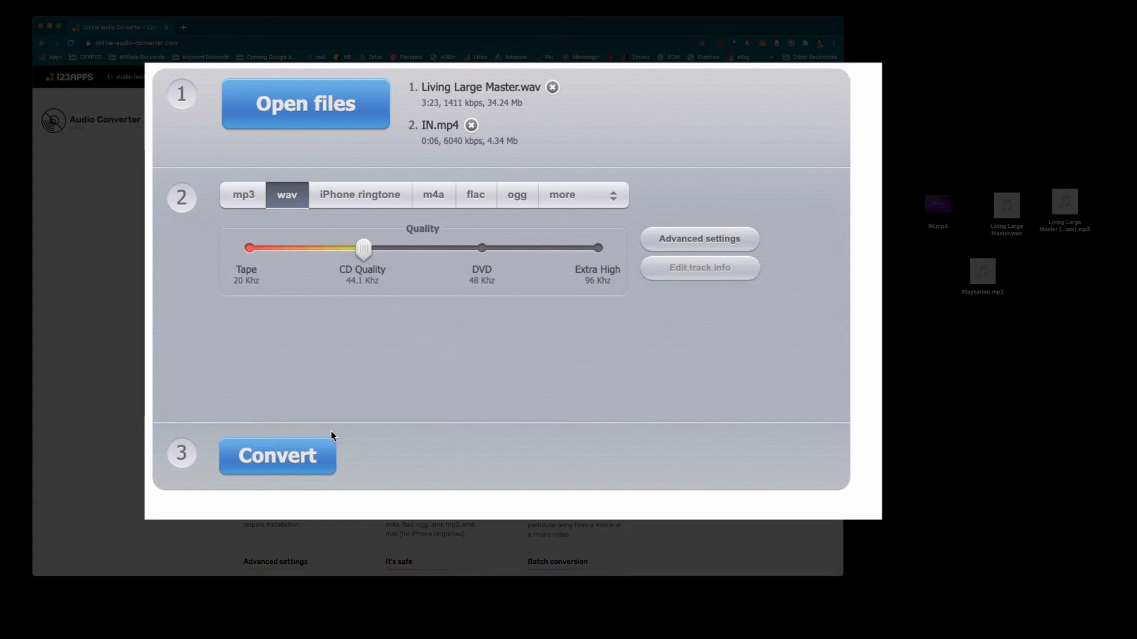
{"action": "left_click", "coordinate": [277, 456]}
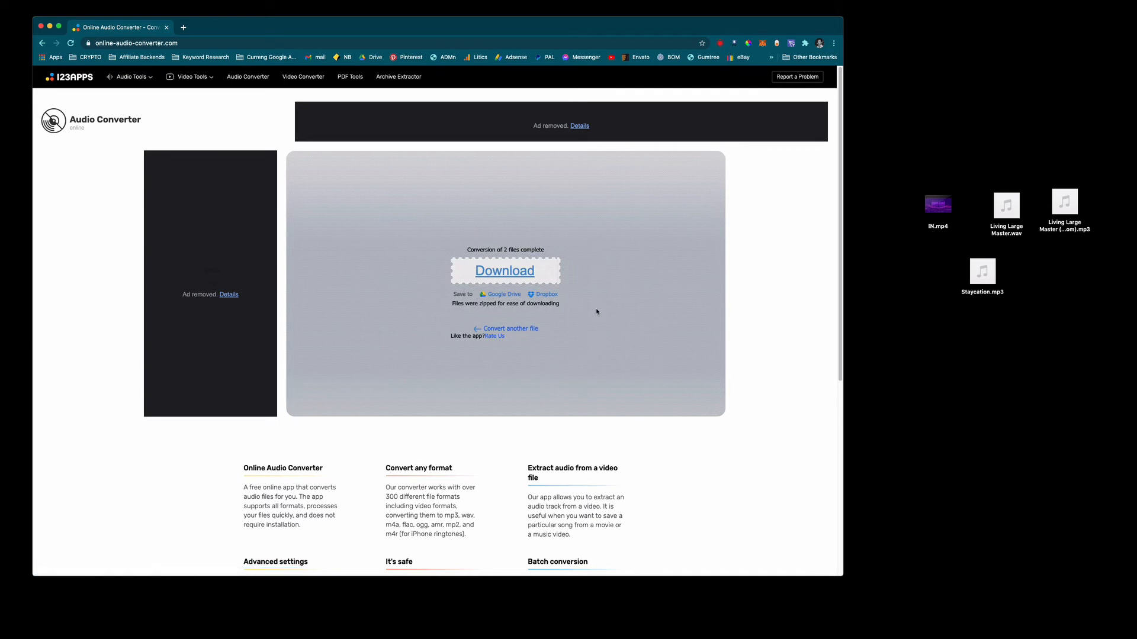
Download and save the zip of converted WAV files, then open IN.mp4 on the desktop
{"action": "left_click", "coordinate": [504, 270]}
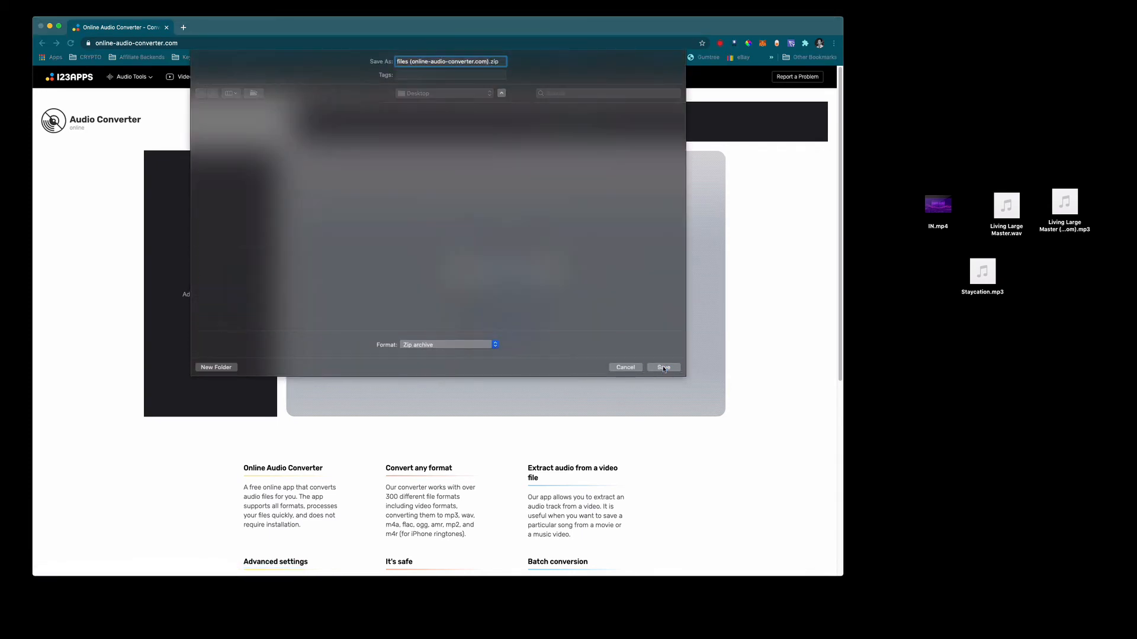
{"action": "left_click", "coordinate": [664, 367]}
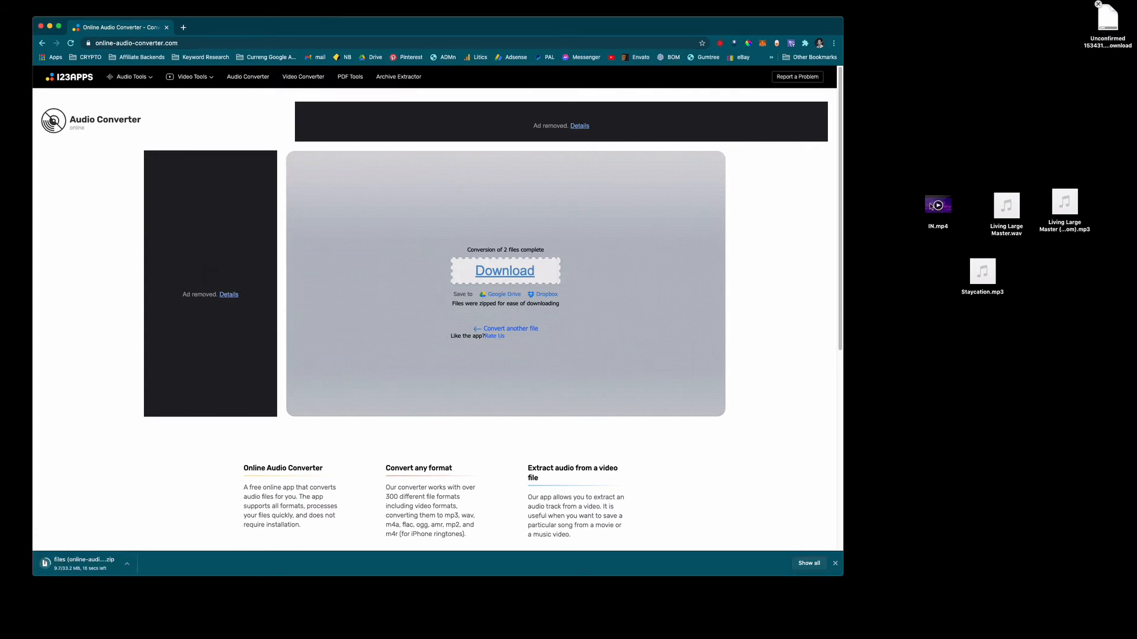
{"action": "left_click", "coordinate": [937, 205]}
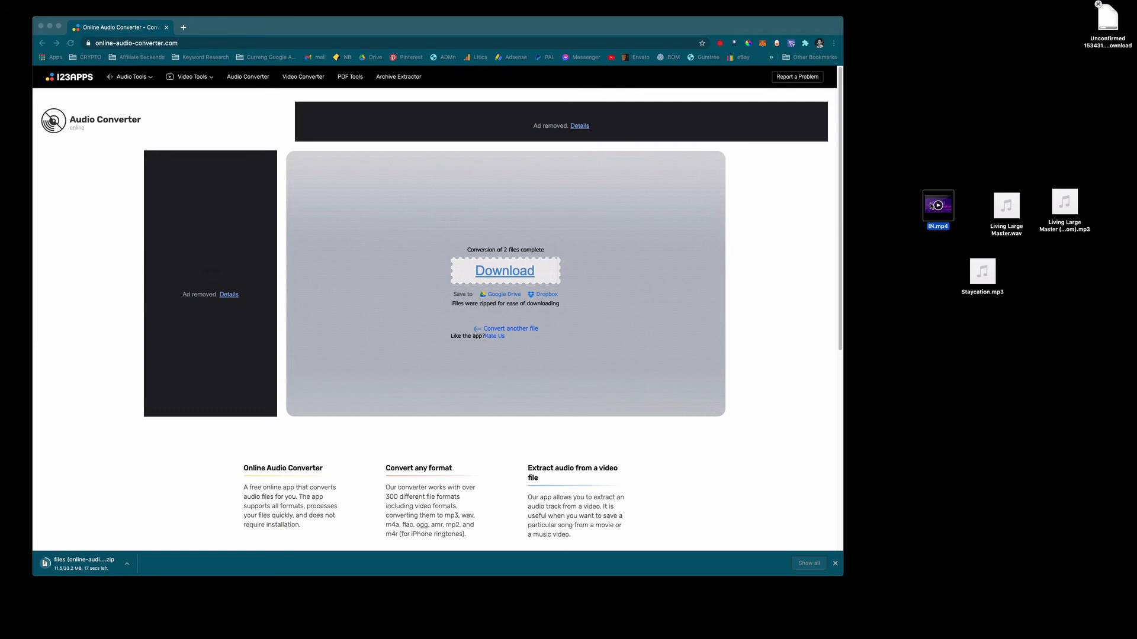
{"action": "double_click", "coordinate": [938, 205]}
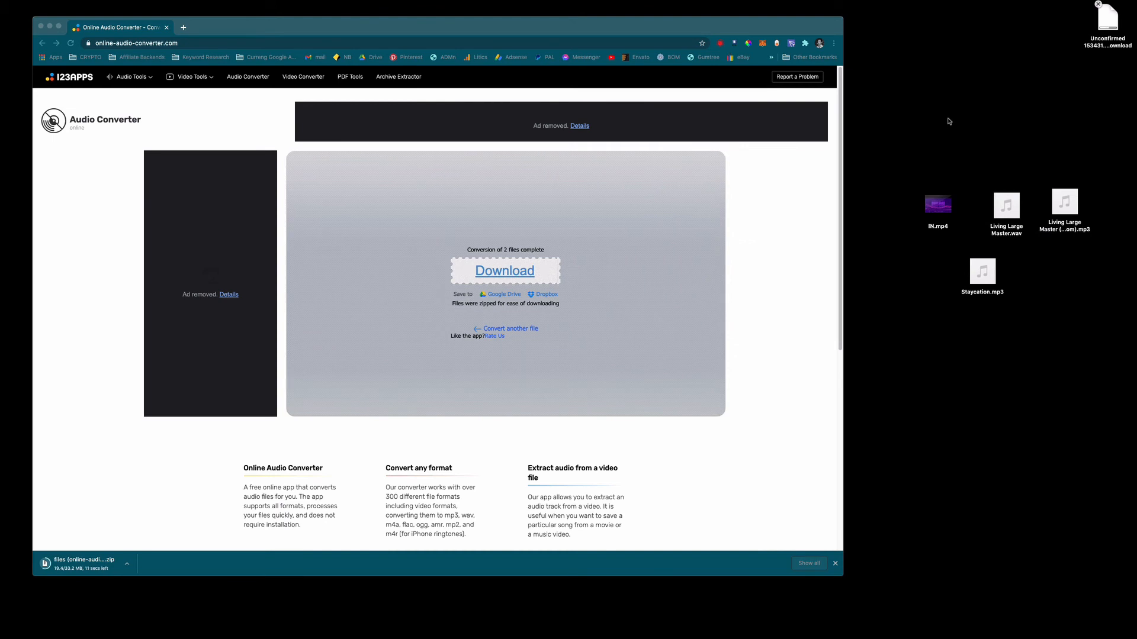
{"action": "mouse_move", "coordinate": [968, 203]}
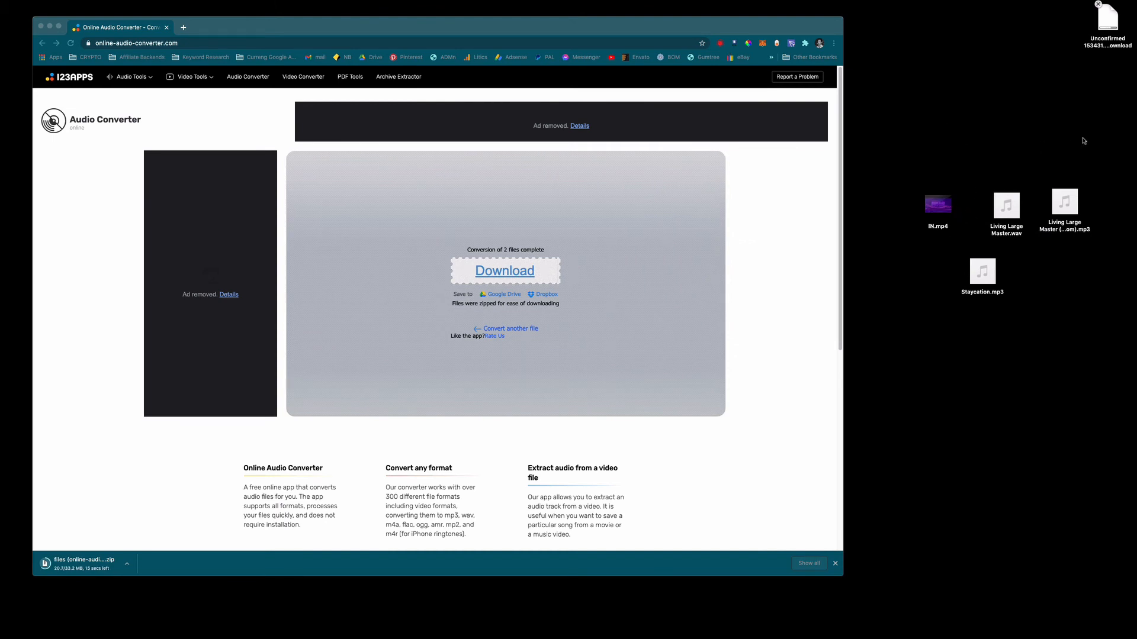
{"action": "mouse_move", "coordinate": [1096, 148]}
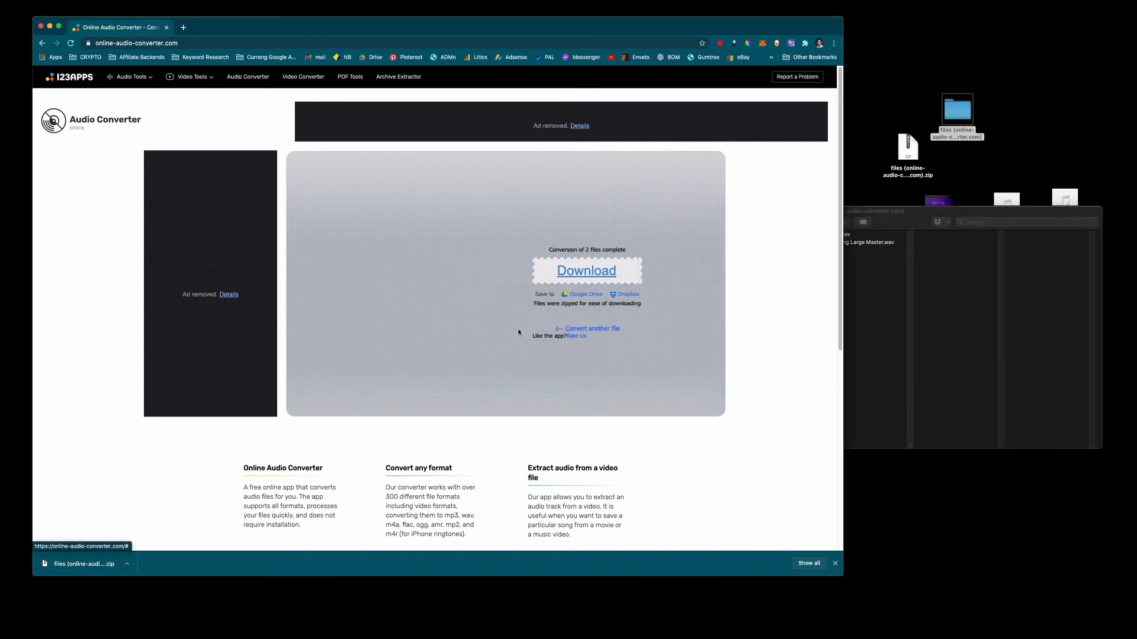
Quick Look Living Large Master.wav, select IN.wav, then close the extracted folder's window
{"action": "left_click", "coordinate": [592, 329]}
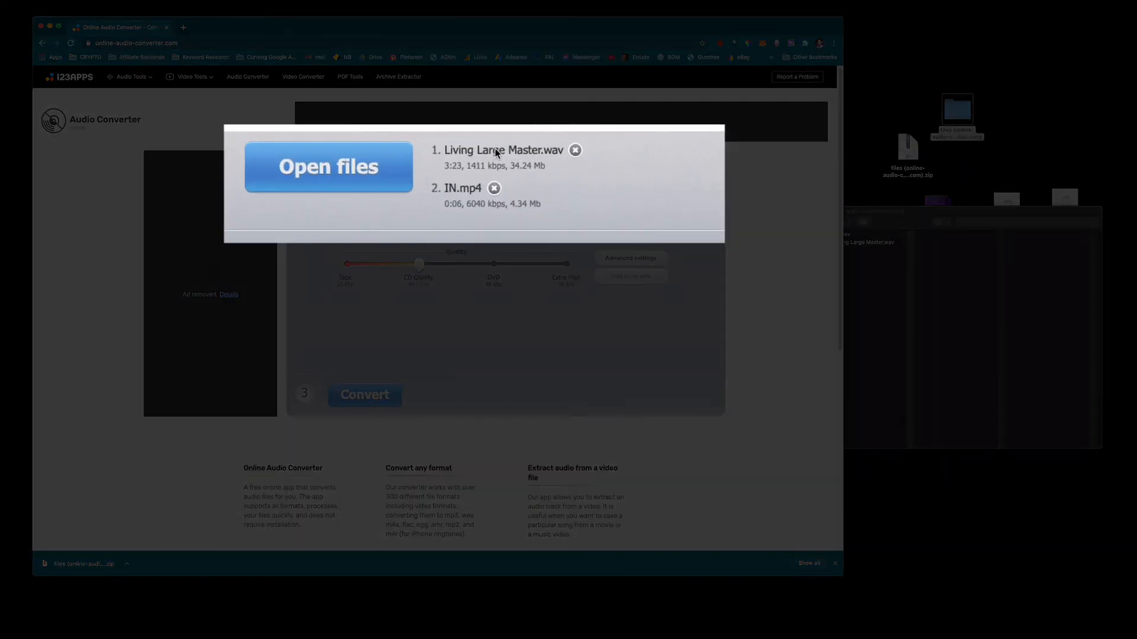
{"action": "mouse_move", "coordinate": [527, 189]}
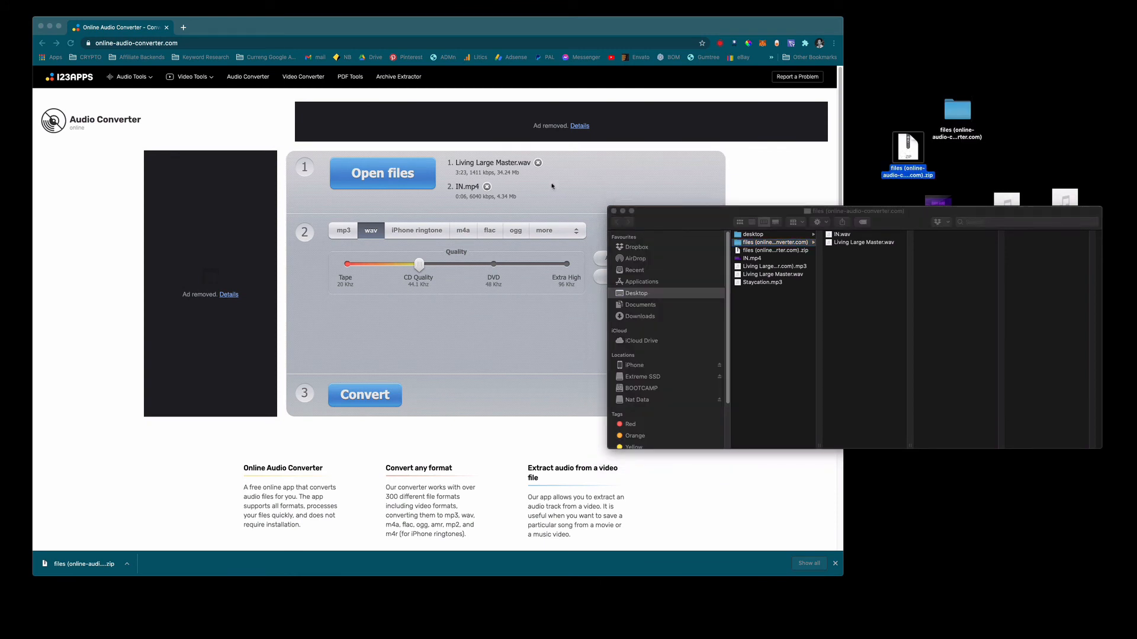
{"action": "mouse_move", "coordinate": [479, 212]}
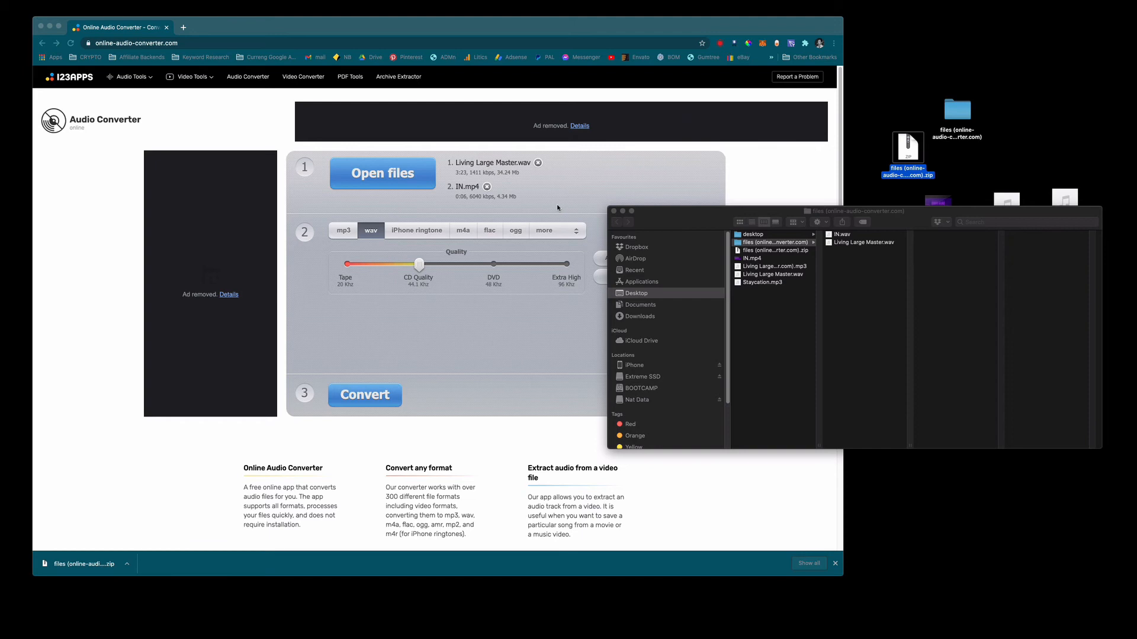
{"action": "mouse_move", "coordinate": [584, 191]}
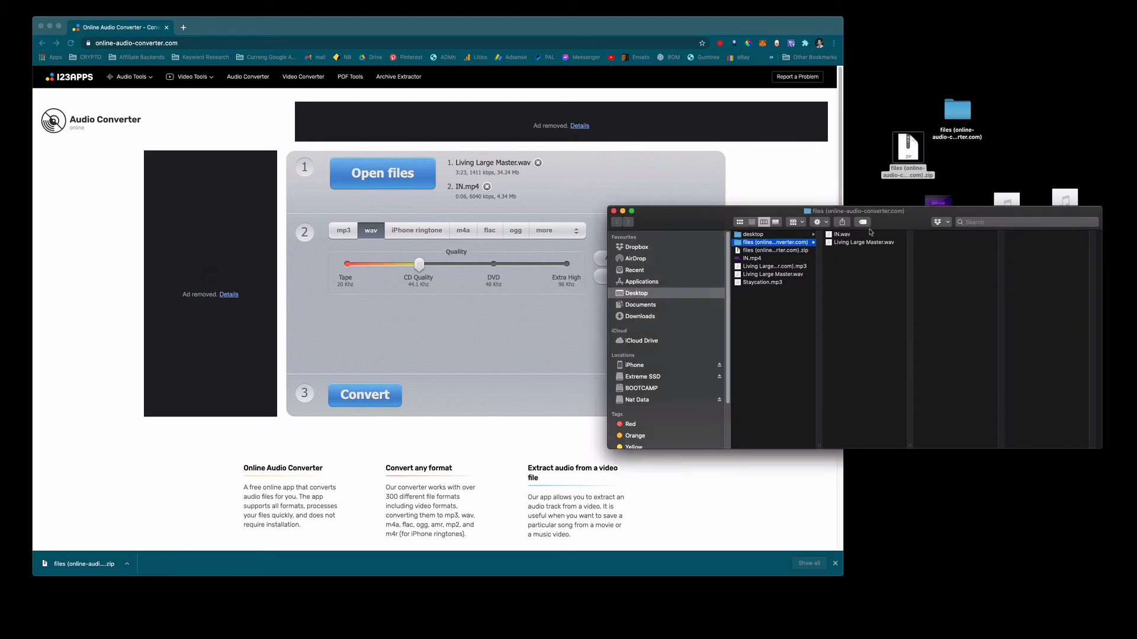
{"action": "left_click", "coordinate": [863, 242]}
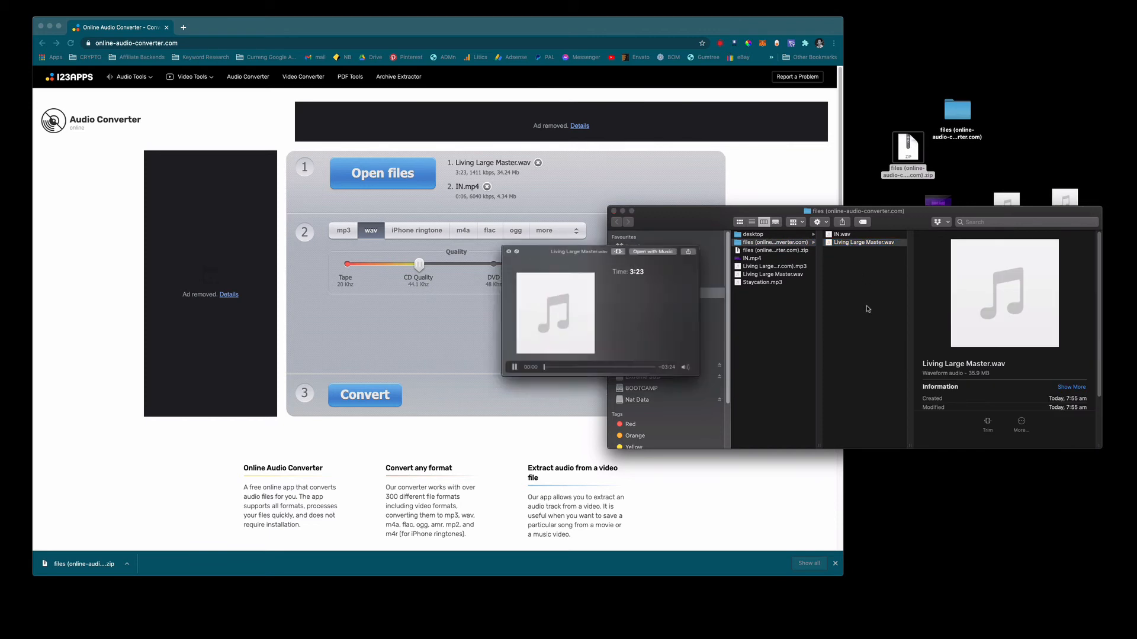
{"action": "left_click", "coordinate": [842, 235]}
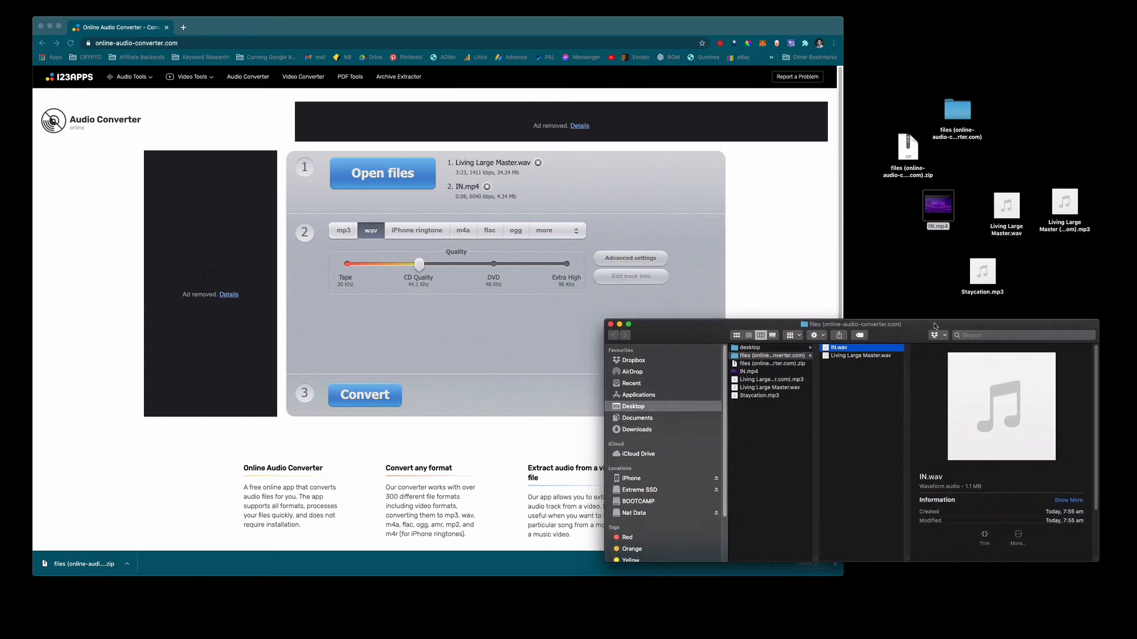
{"action": "left_click", "coordinate": [794, 253]}
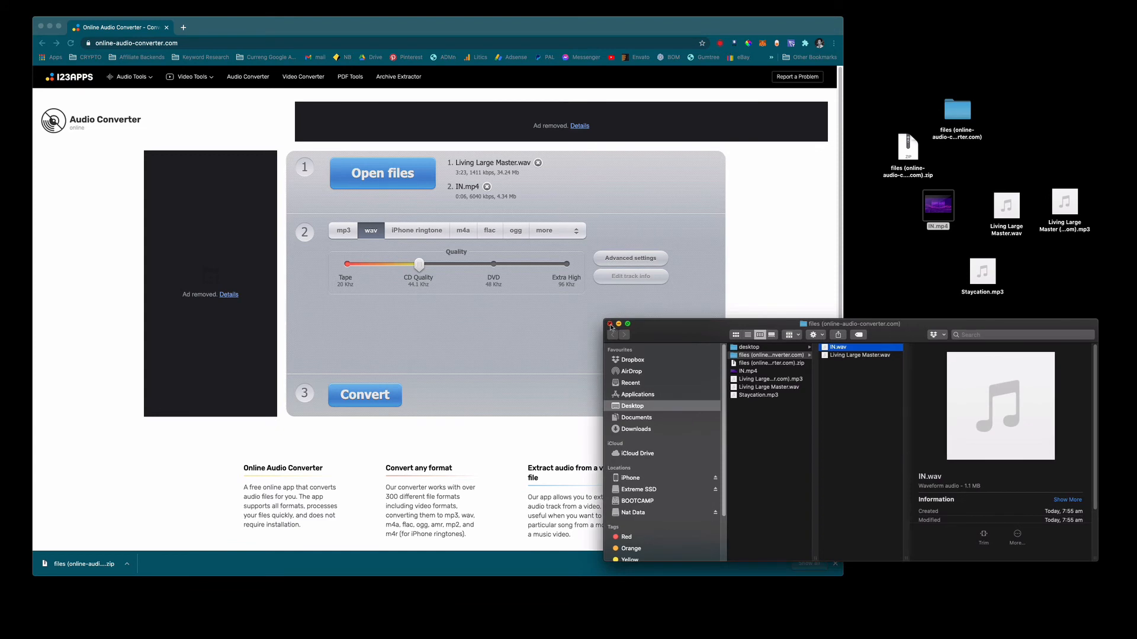
{"action": "left_click", "coordinate": [610, 324]}
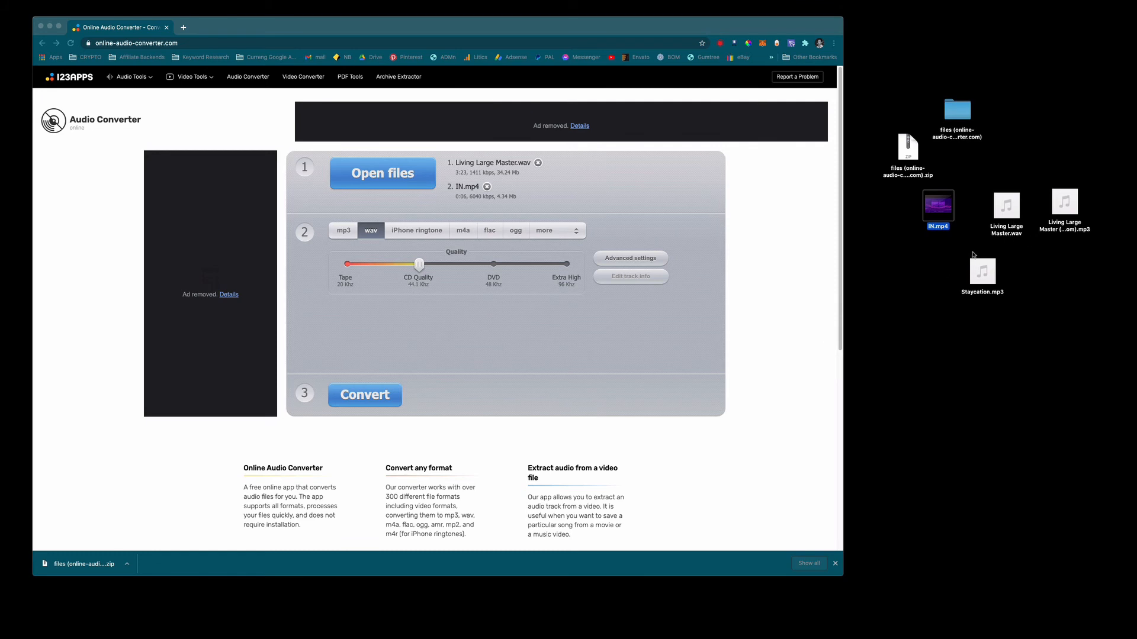
{"action": "mouse_move", "coordinate": [921, 296]}
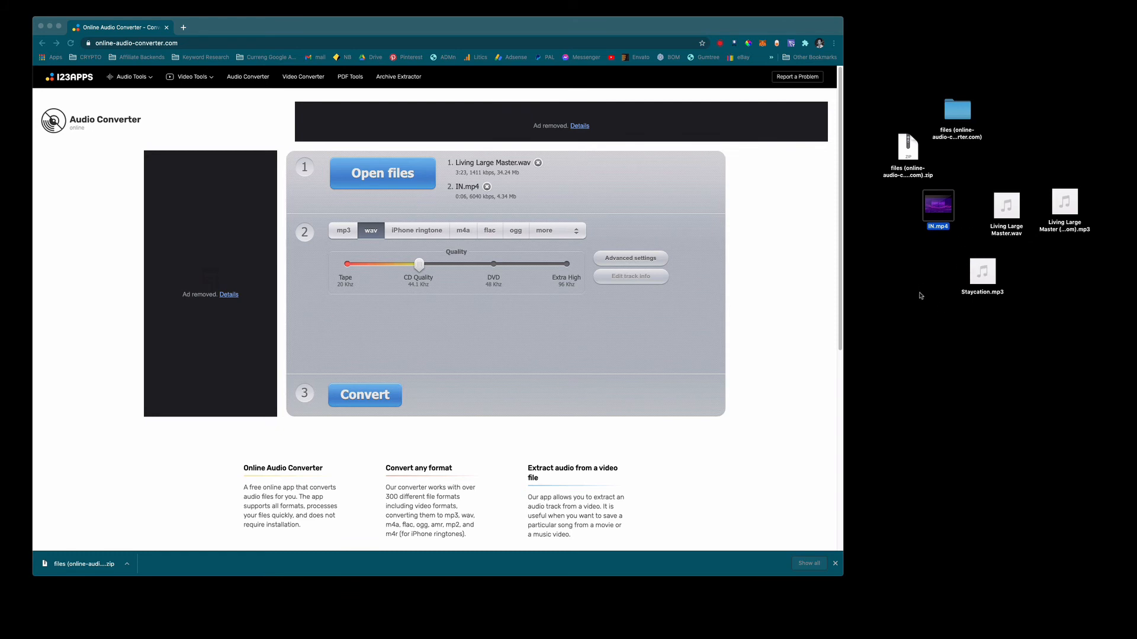
{"action": "mouse_move", "coordinate": [930, 324]}
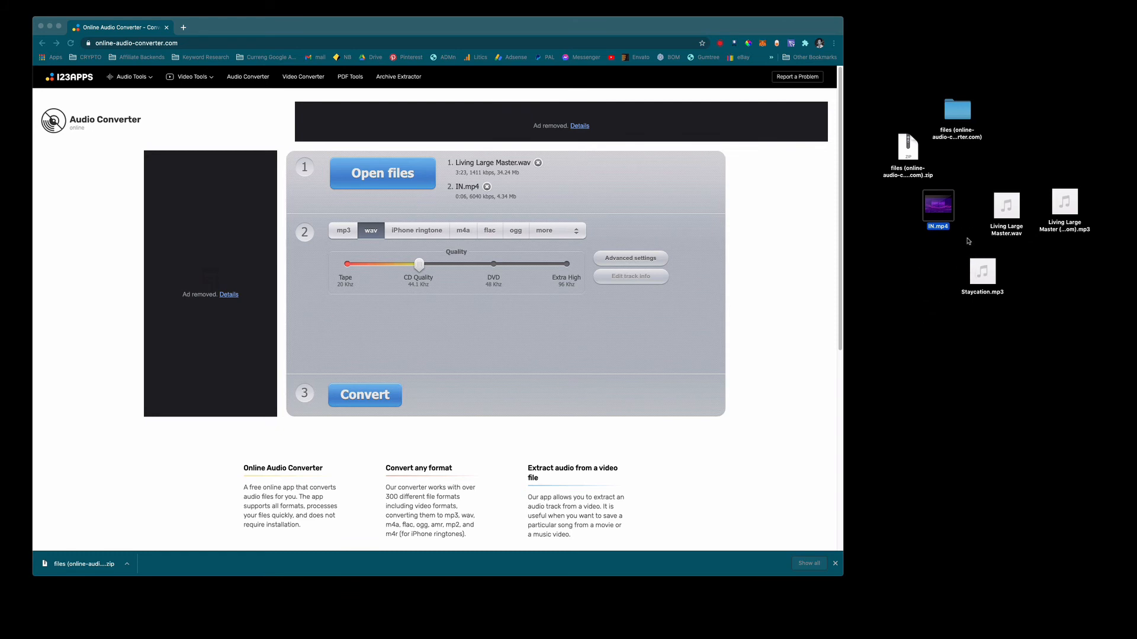
Bring up Get Info for the Living Large Master MP3: 4.9 MB, 03:24
{"action": "right_click", "coordinate": [1064, 203]}
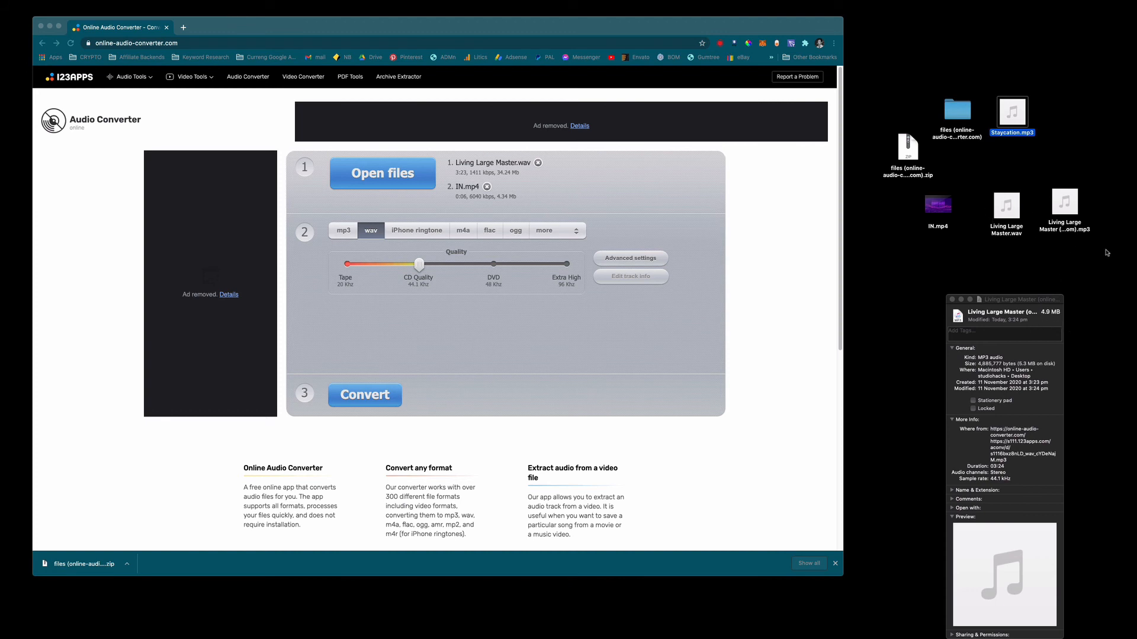
{"action": "mouse_move", "coordinate": [1005, 262]}
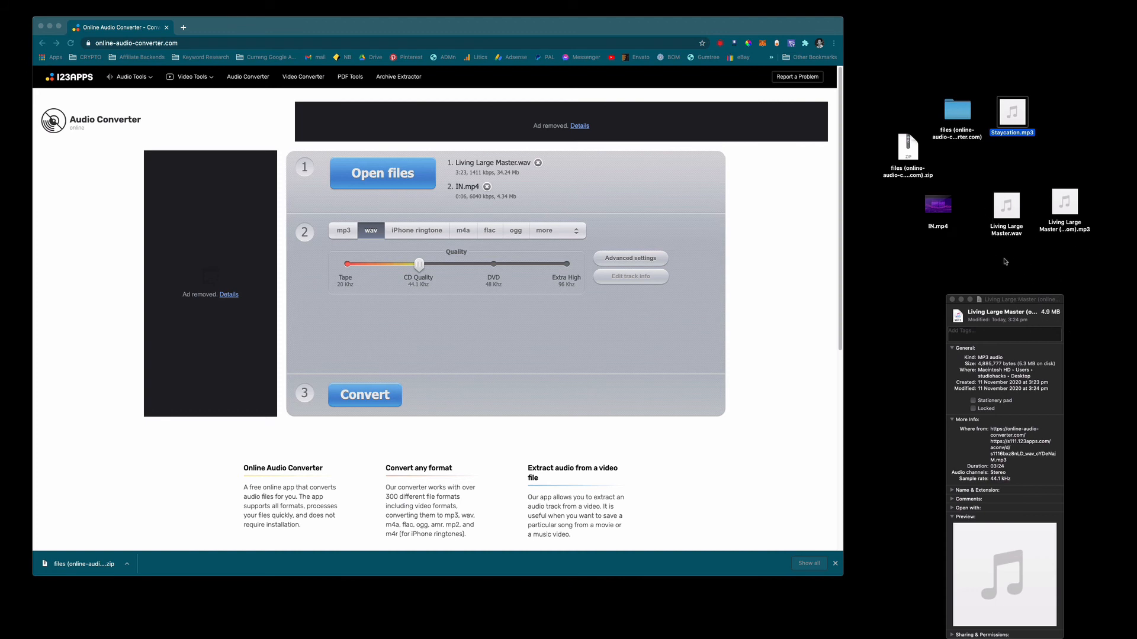
{"action": "mouse_move", "coordinate": [1042, 235]}
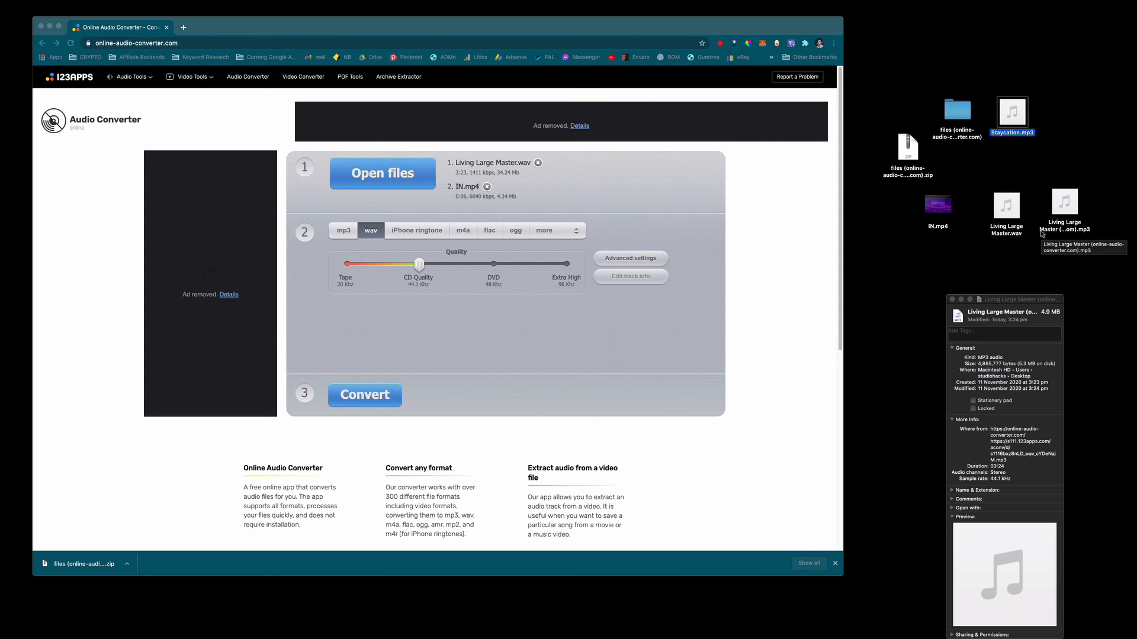
{"action": "mouse_move", "coordinate": [931, 290]}
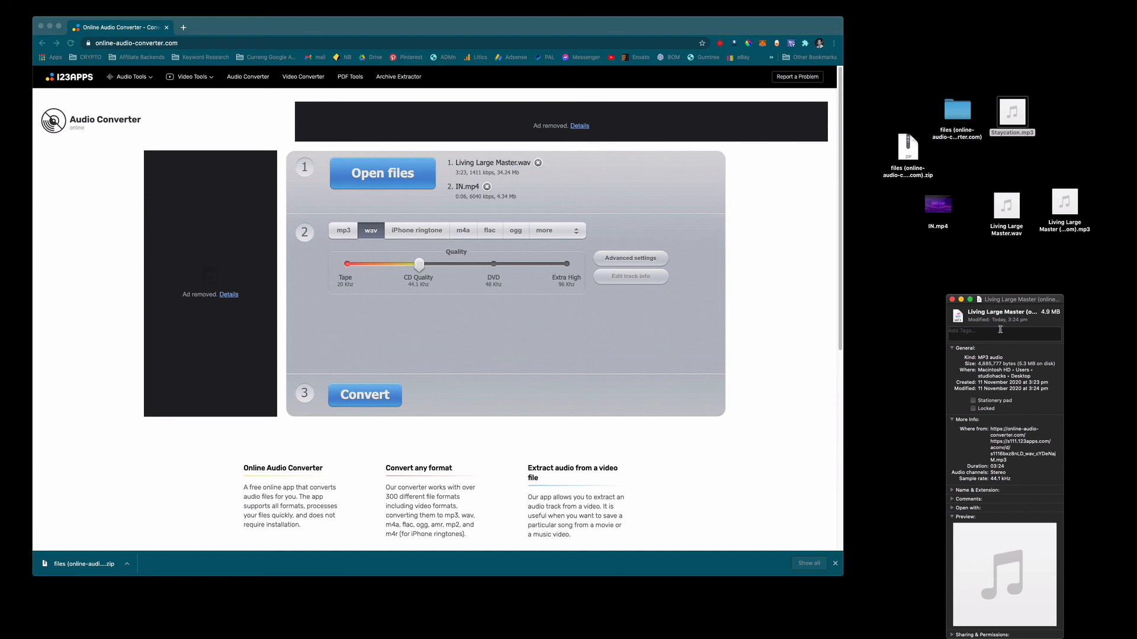
{"action": "mouse_move", "coordinate": [998, 266]}
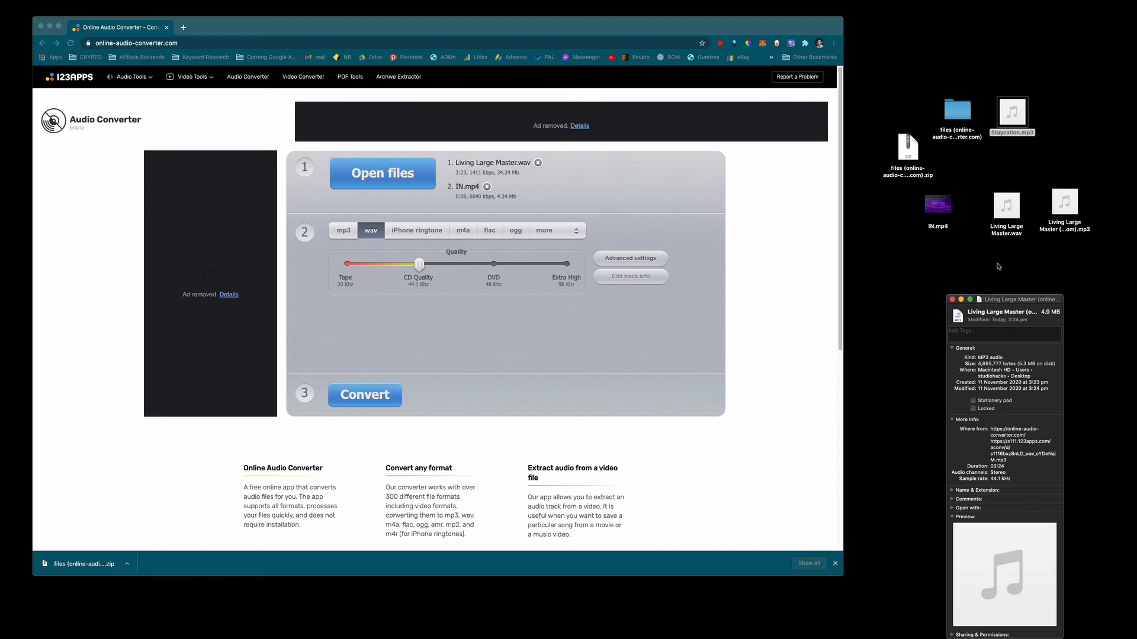
{"action": "mouse_move", "coordinate": [933, 278]}
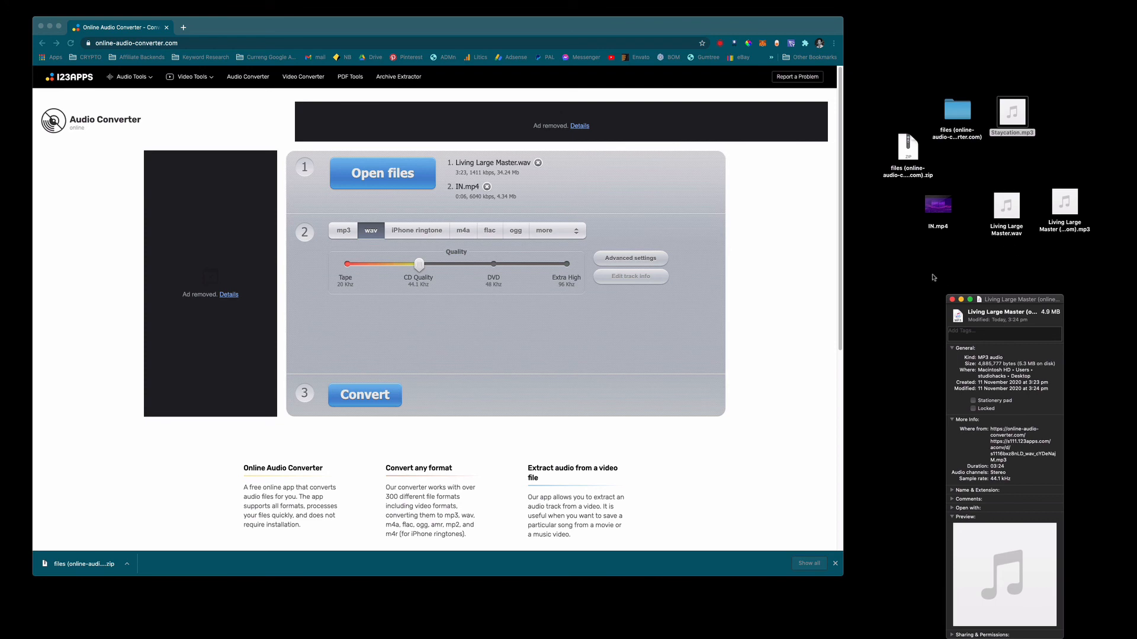
{"action": "mouse_move", "coordinate": [936, 280]}
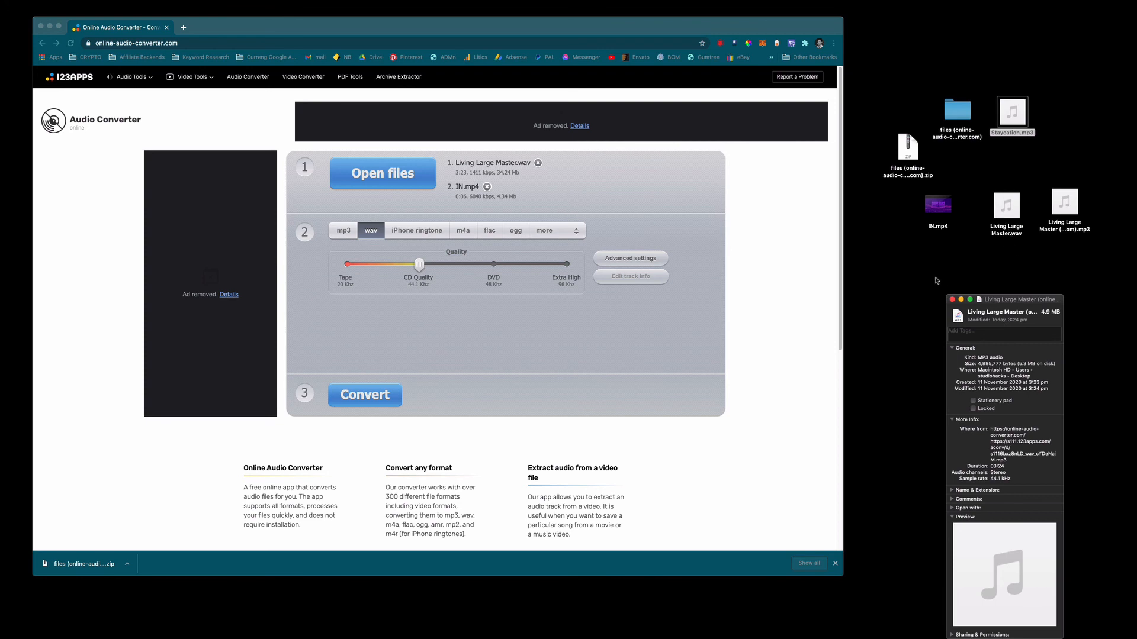
{"action": "mouse_move", "coordinate": [947, 266]}
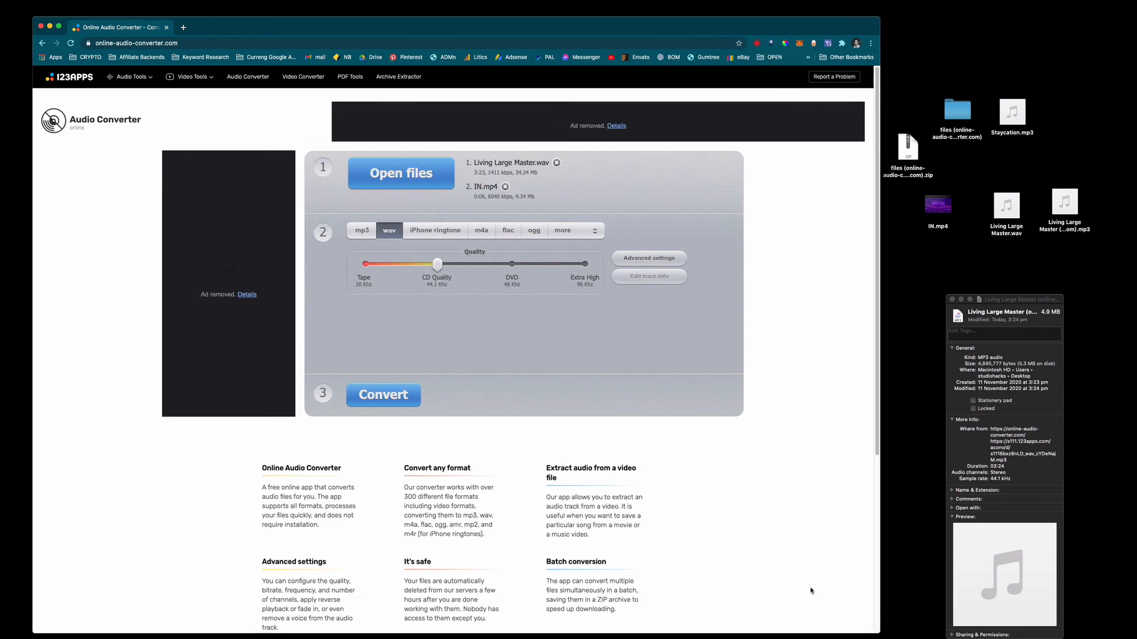
Close the MP3 info window and arrange the desktop icons into two neat rows
{"action": "scroll", "scroll_direction": "down", "scroll_amount": 3}
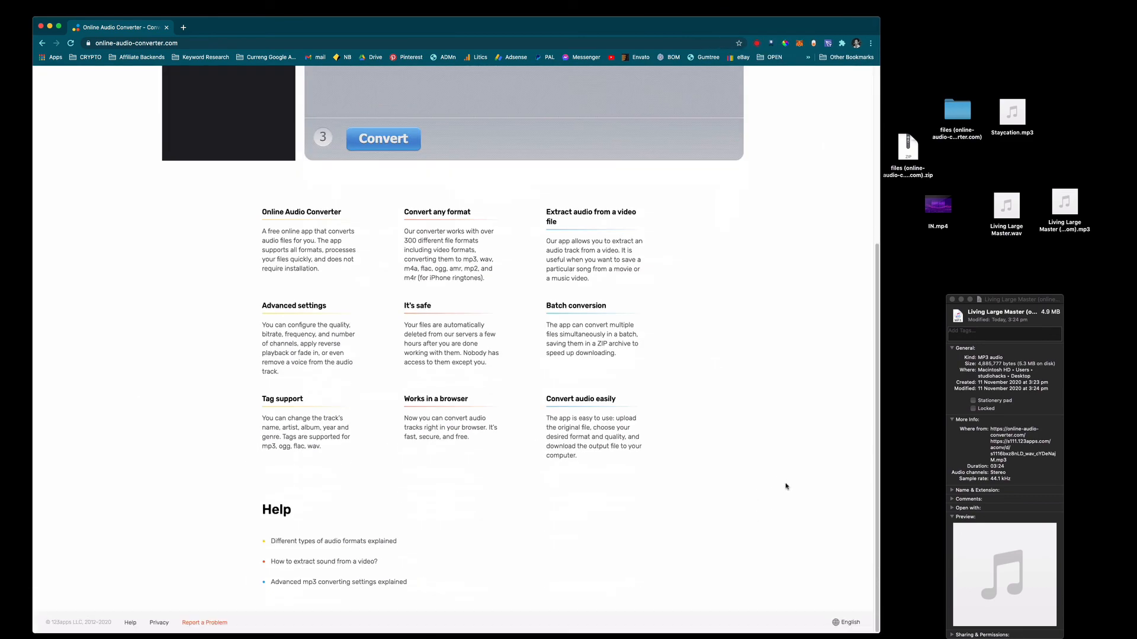
{"action": "scroll", "scroll_direction": "up", "scroll_amount": 3}
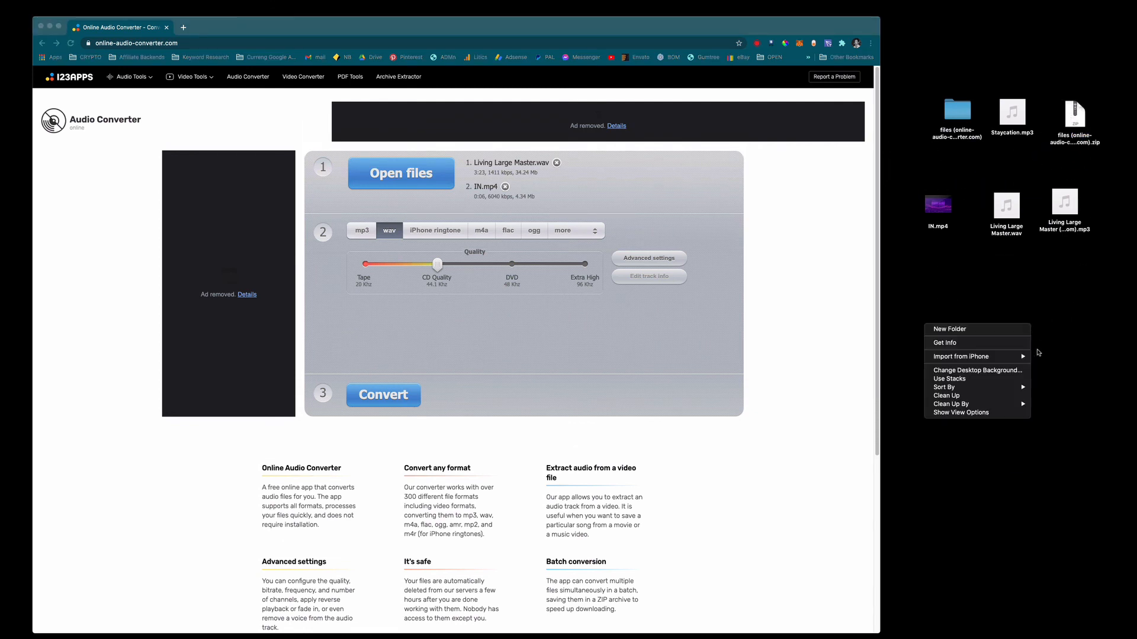
{"action": "left_click", "coordinate": [979, 399]}
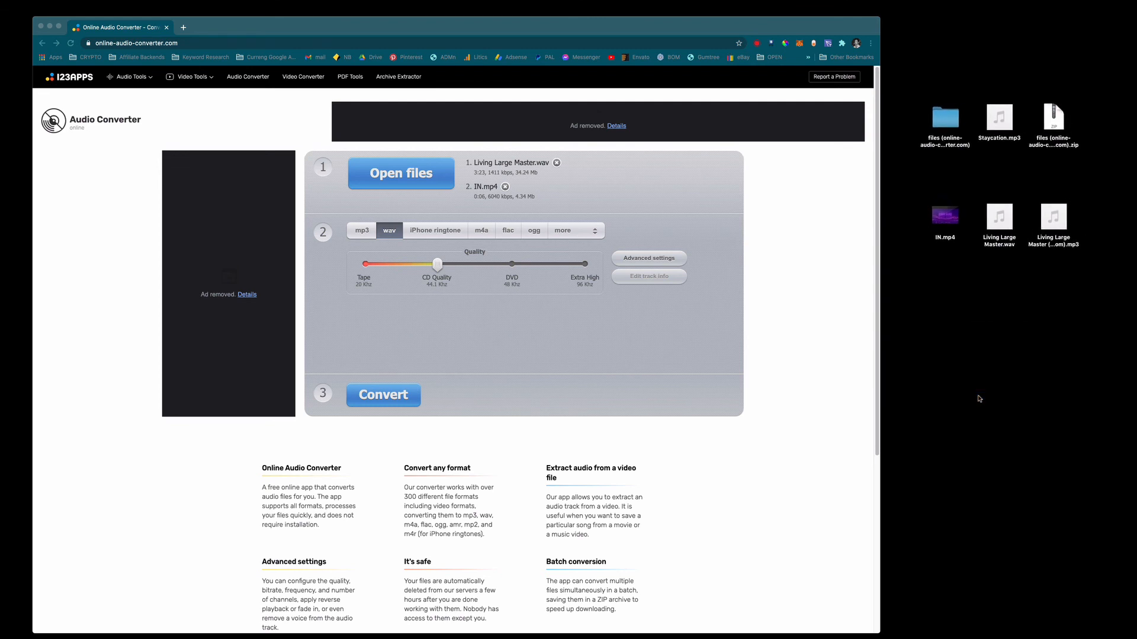
{"action": "mouse_move", "coordinate": [832, 291]}
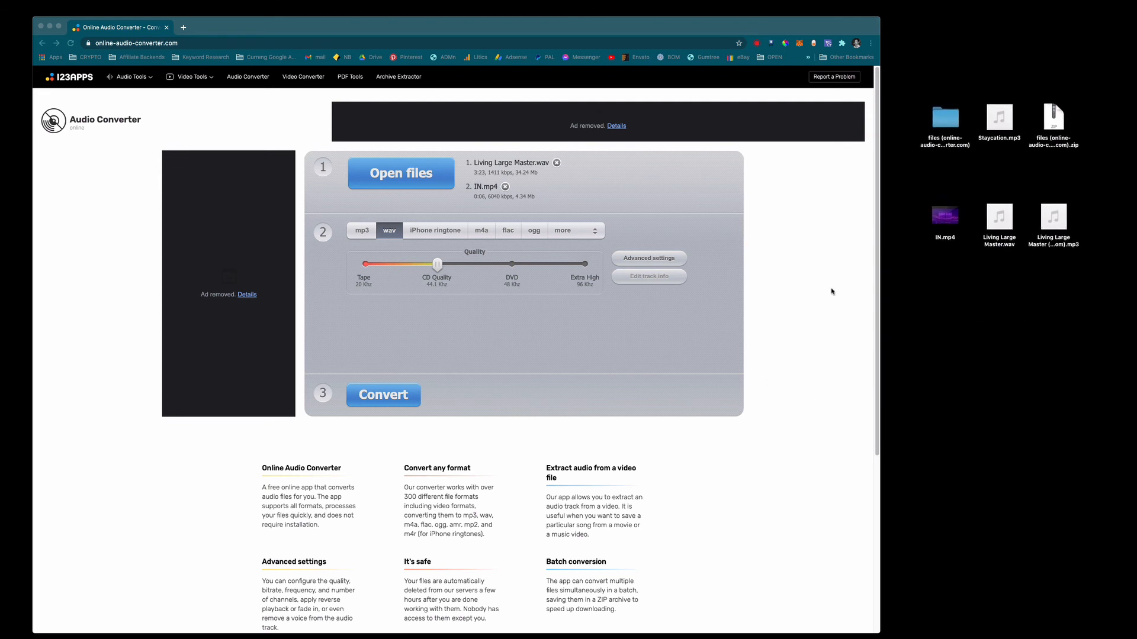
{"action": "mouse_move", "coordinate": [847, 297]}
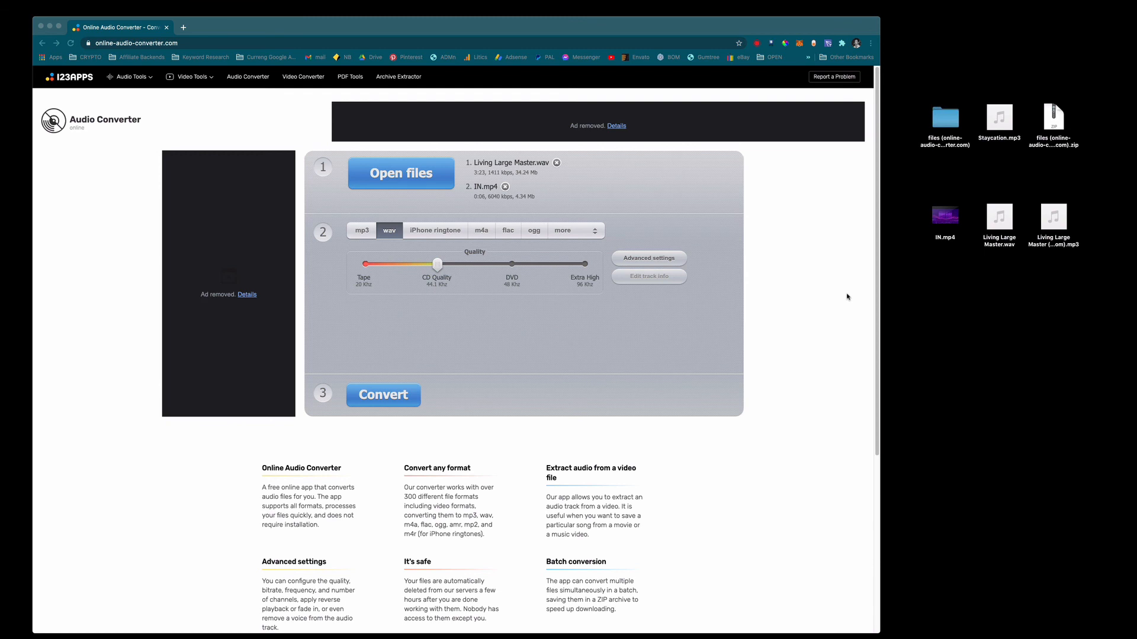
{"action": "mouse_move", "coordinate": [836, 295]}
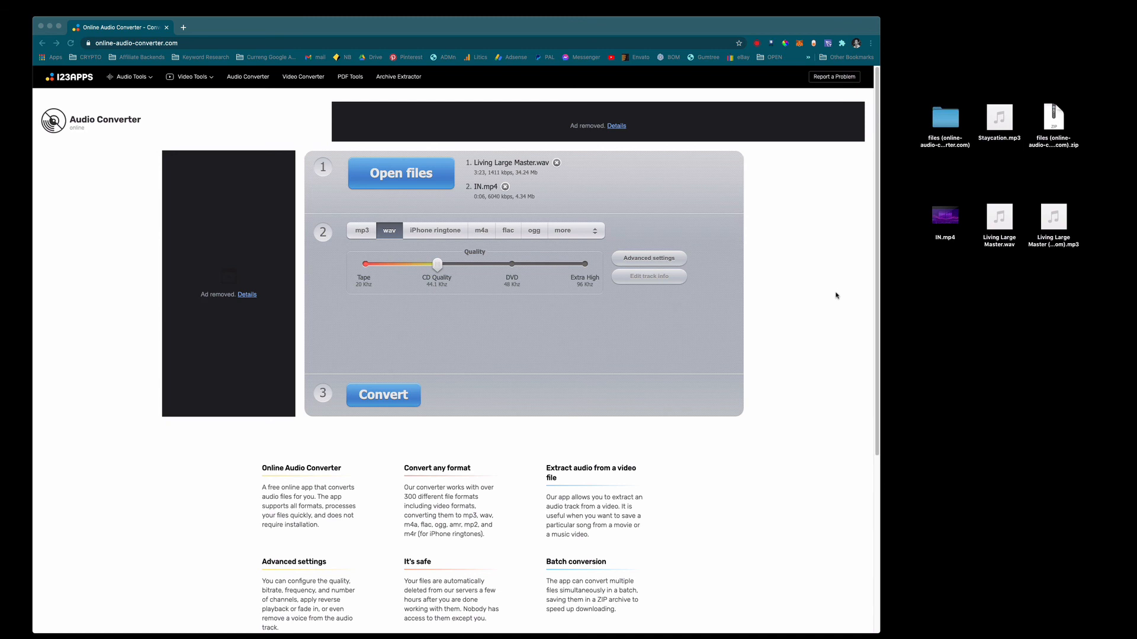
{"action": "mouse_move", "coordinate": [818, 296]}
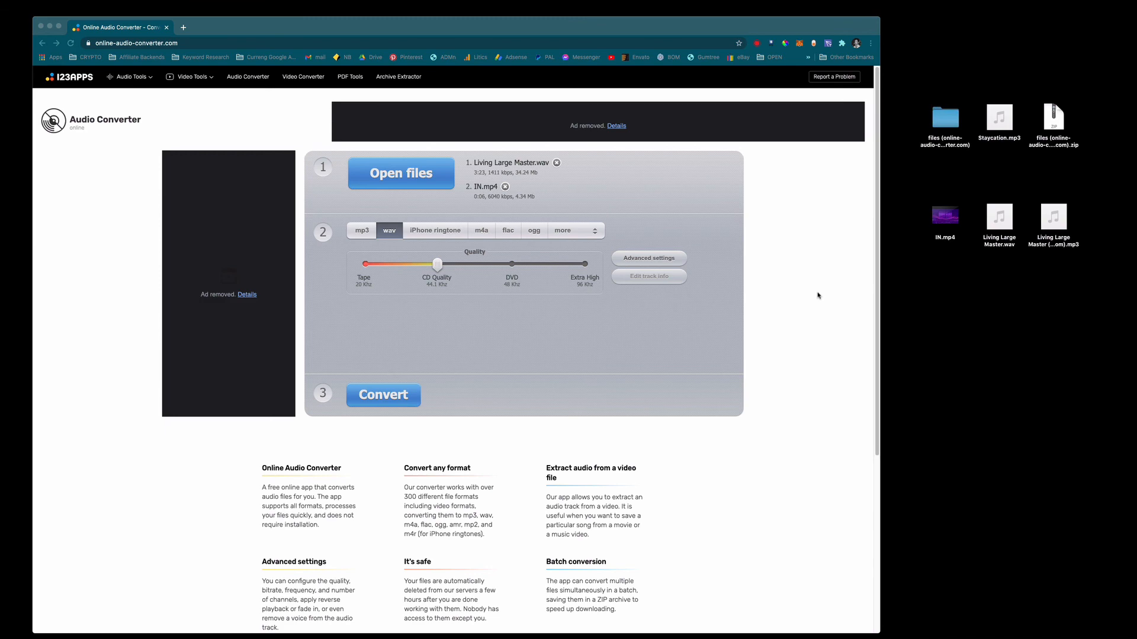
{"action": "mouse_move", "coordinate": [826, 300]}
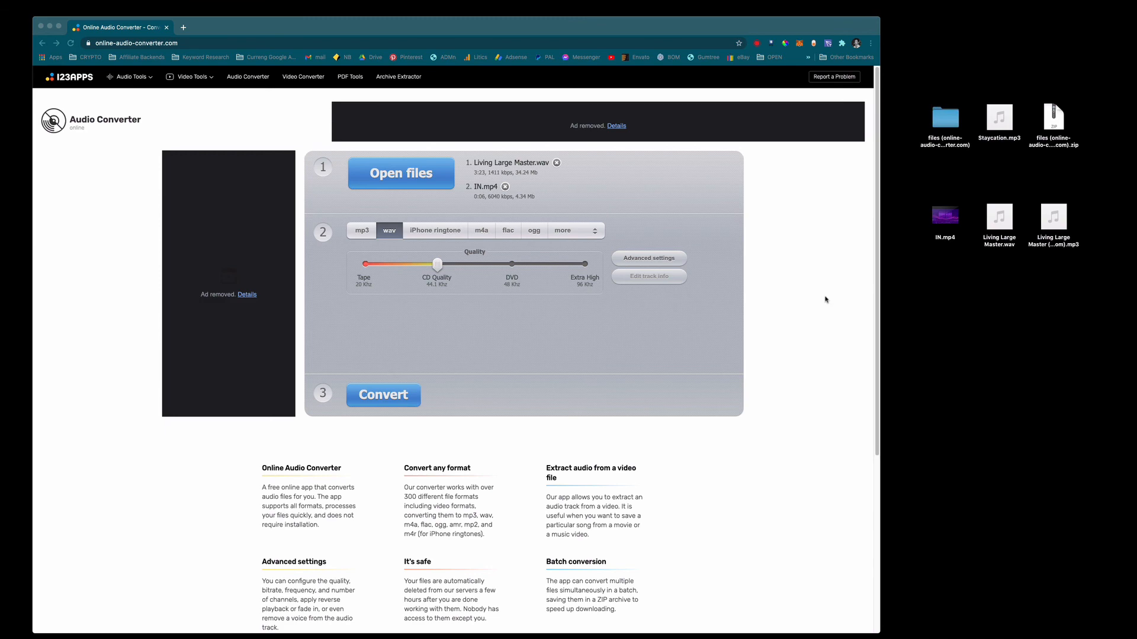